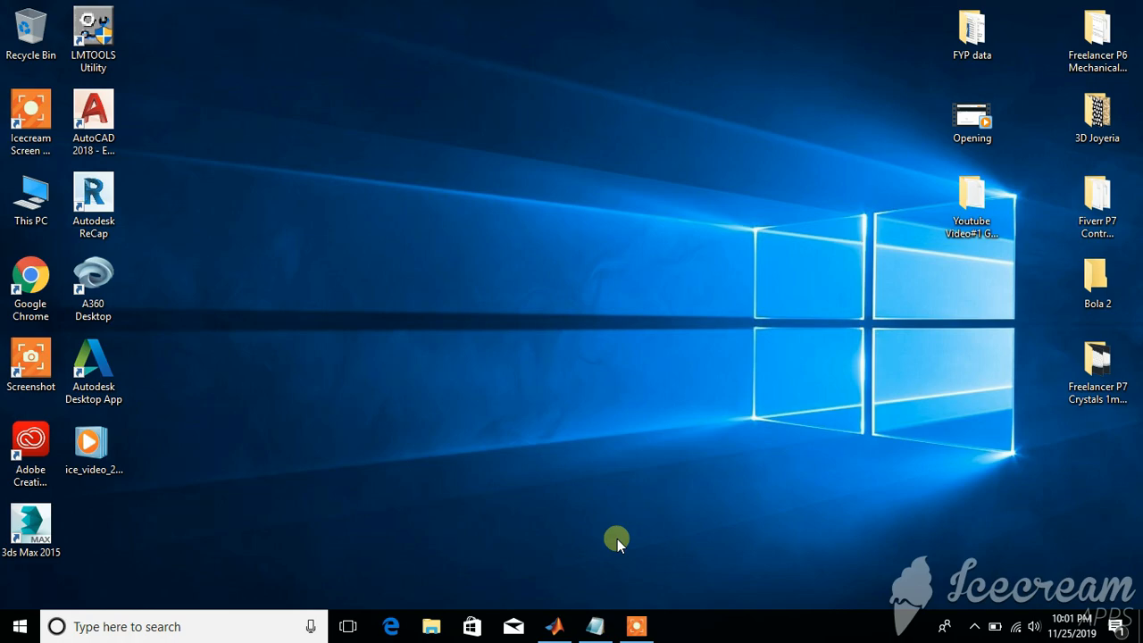
# - Launch MATLAB and run the guide command to bring up GUIDE Quick Start
pyautogui.click(554, 626)
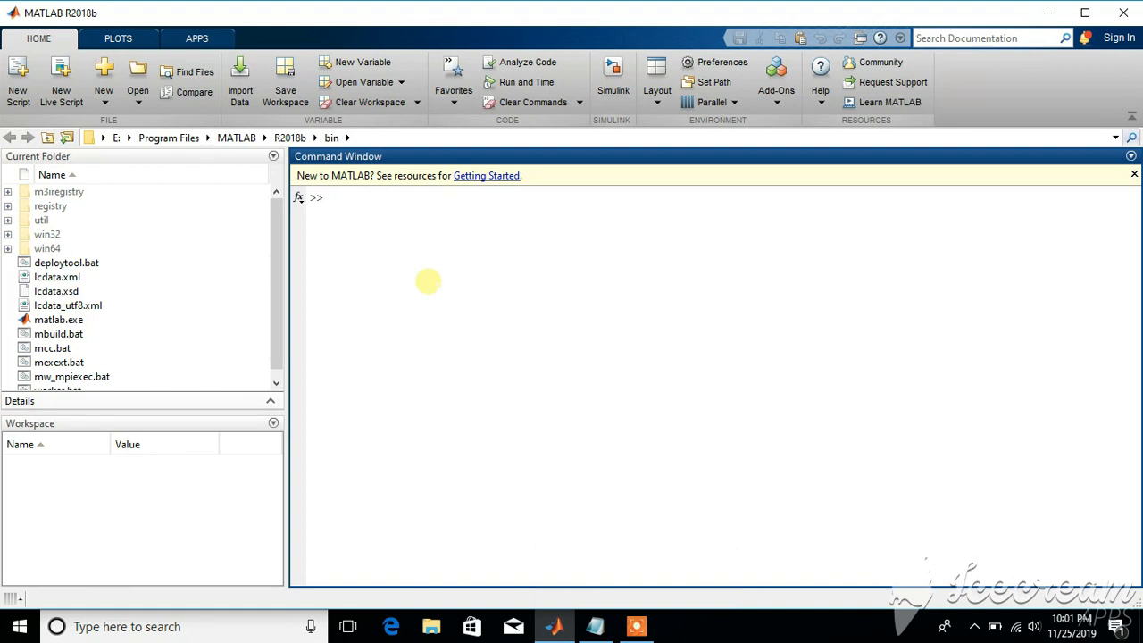
pyautogui.write('gu')
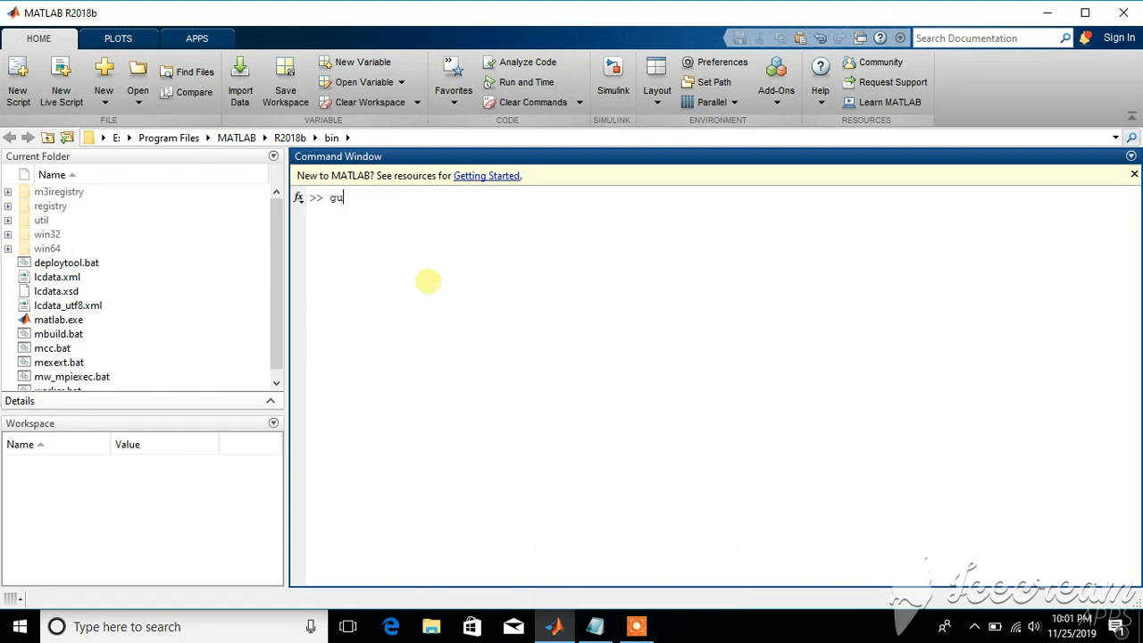
pyautogui.press('Return')
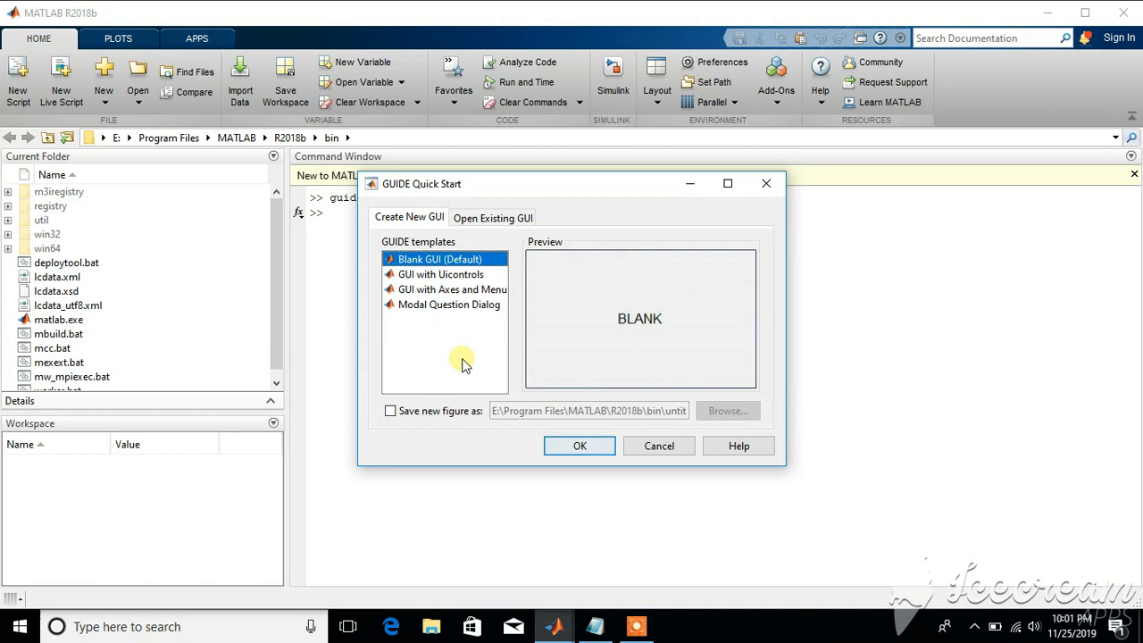
pyautogui.moveTo(596, 564)
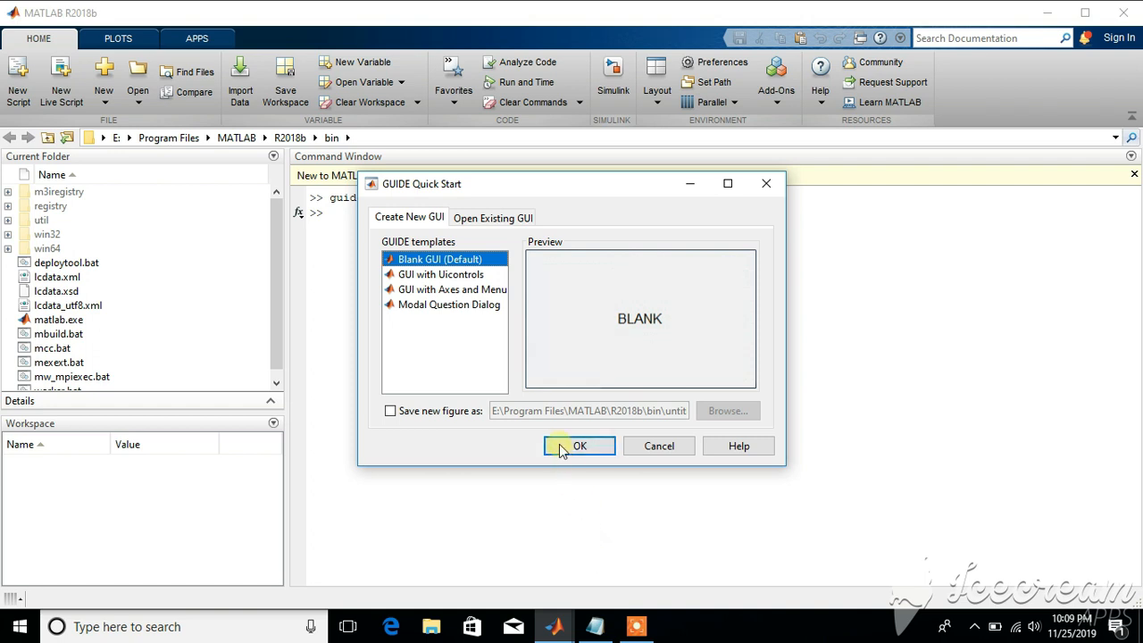
# - Create a blank GUI layout and open the GUIDE preferences from the File menu
pyautogui.click(579, 445)
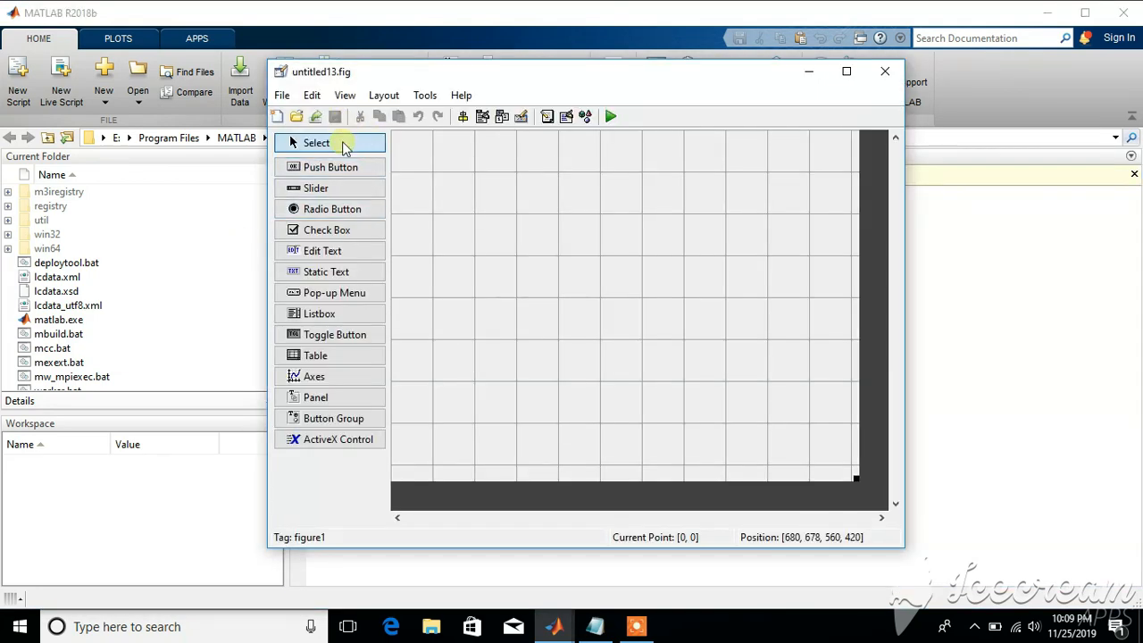
pyautogui.moveTo(330, 167)
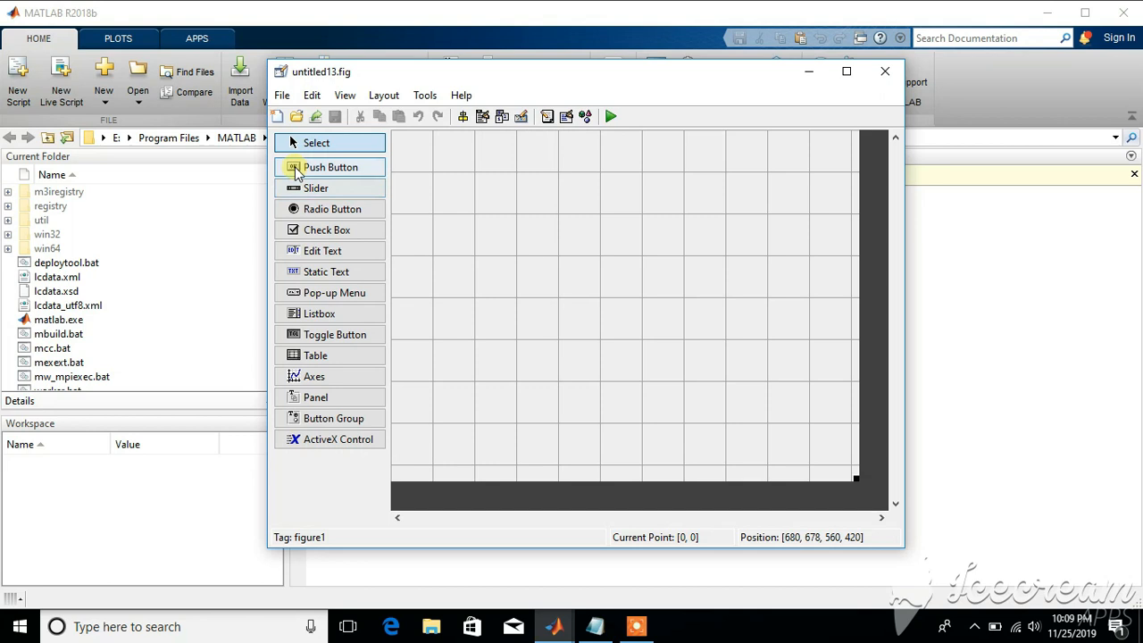
pyautogui.moveTo(327, 184)
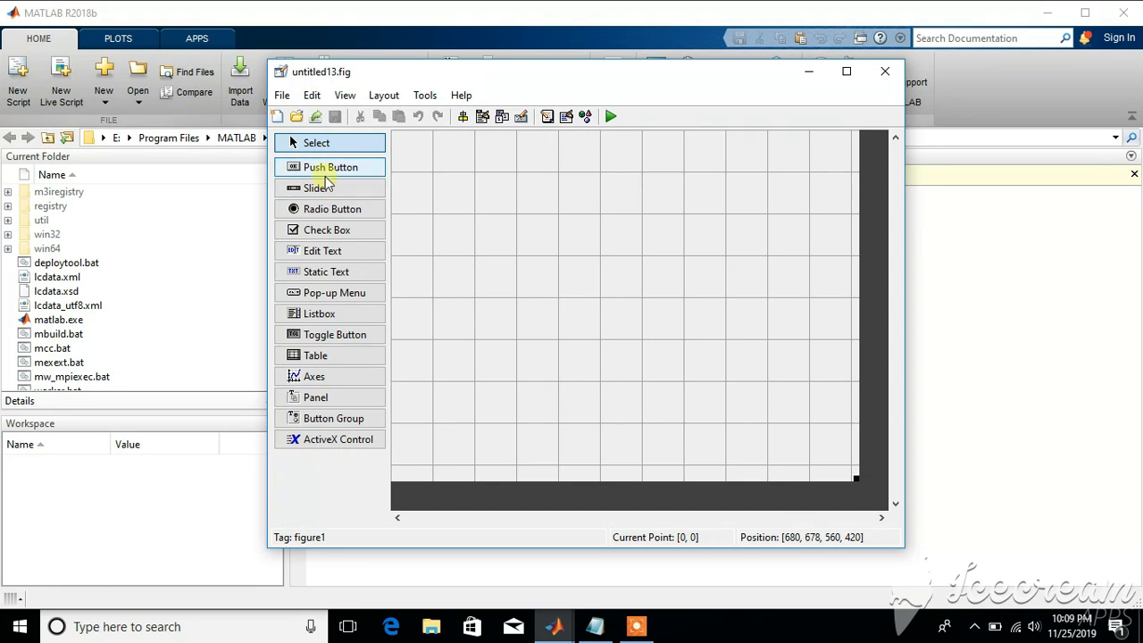
pyautogui.moveTo(283, 96)
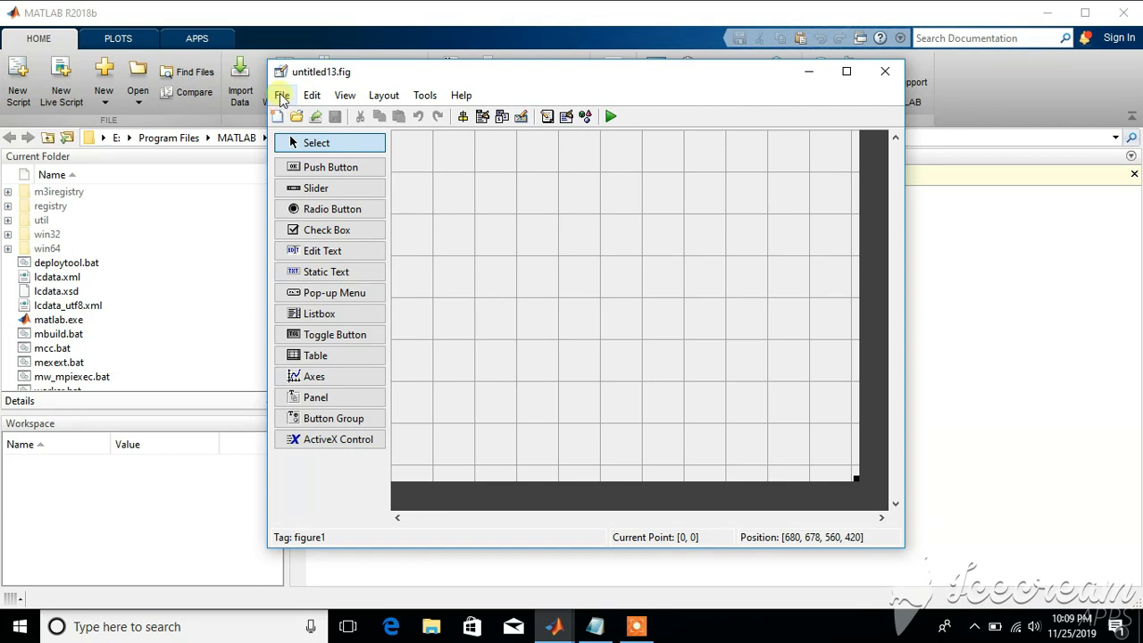
pyautogui.click(283, 96)
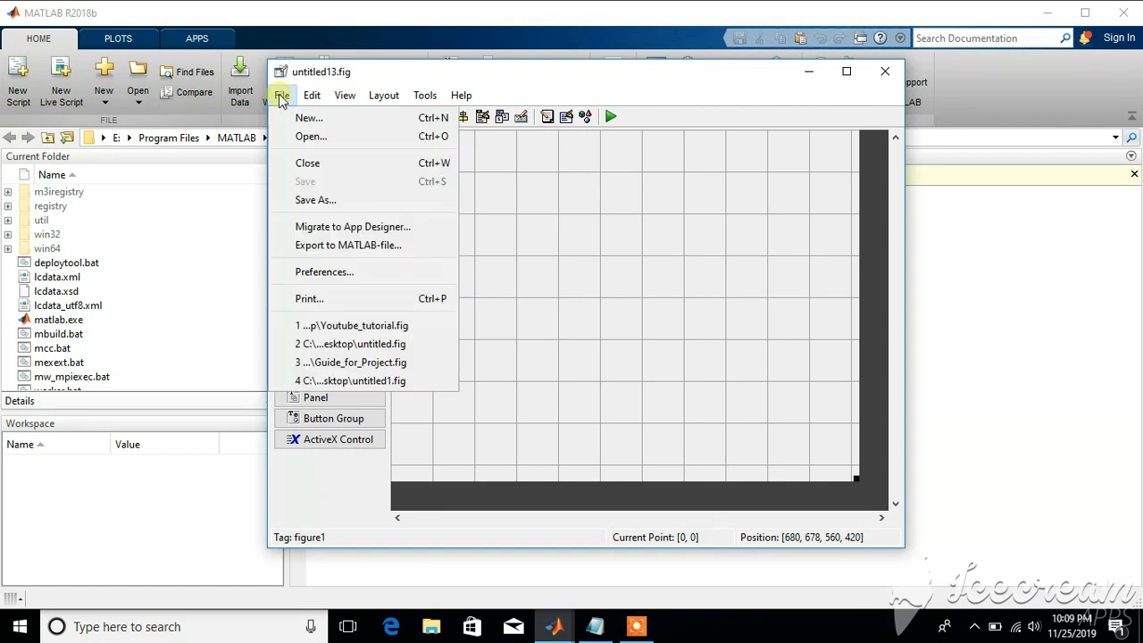
pyautogui.click(324, 271)
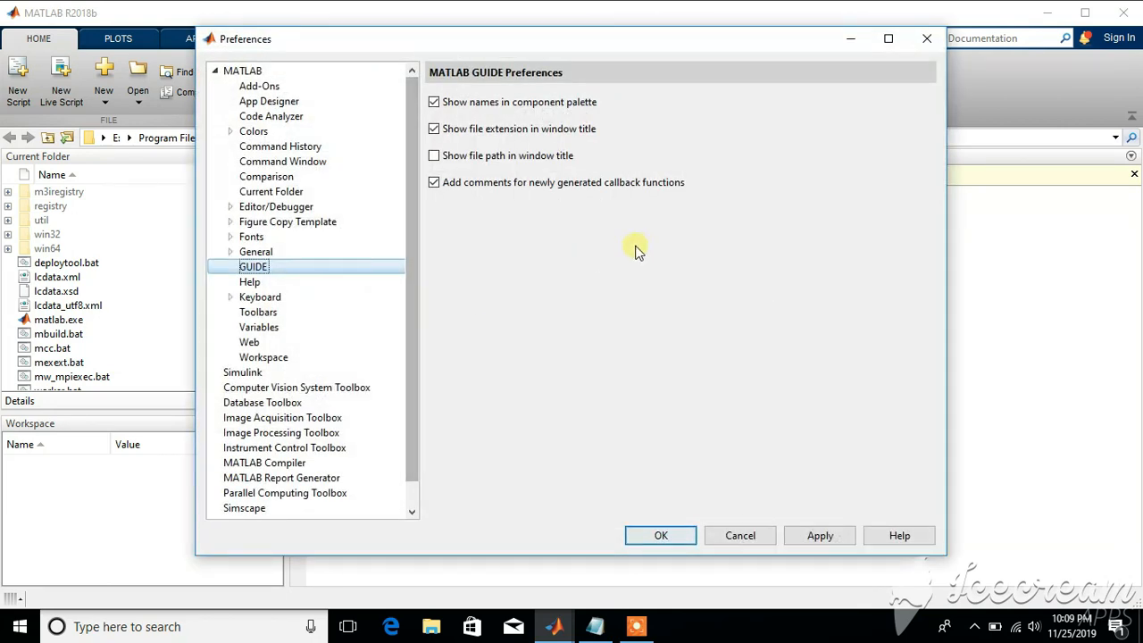
pyautogui.moveTo(594, 237)
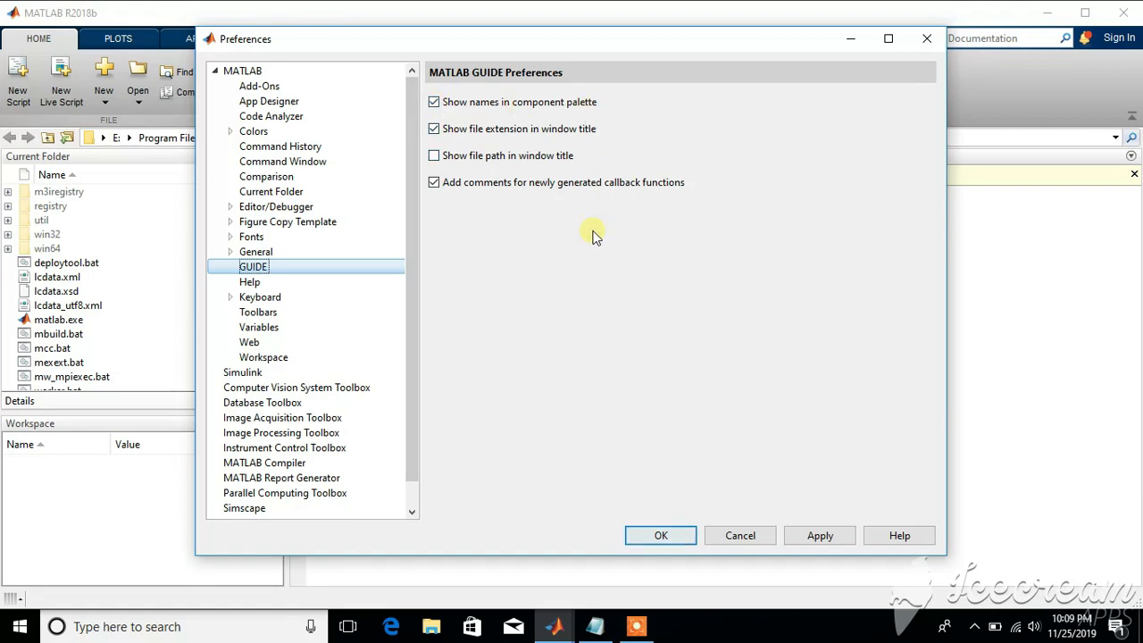
pyautogui.moveTo(695, 434)
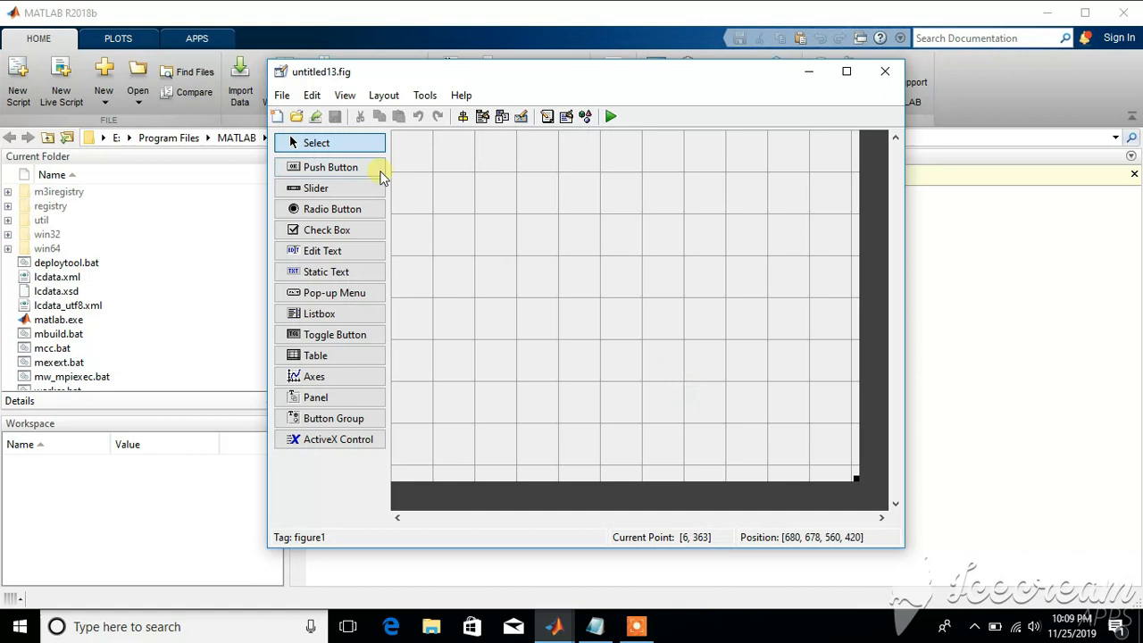
pyautogui.moveTo(561, 75)
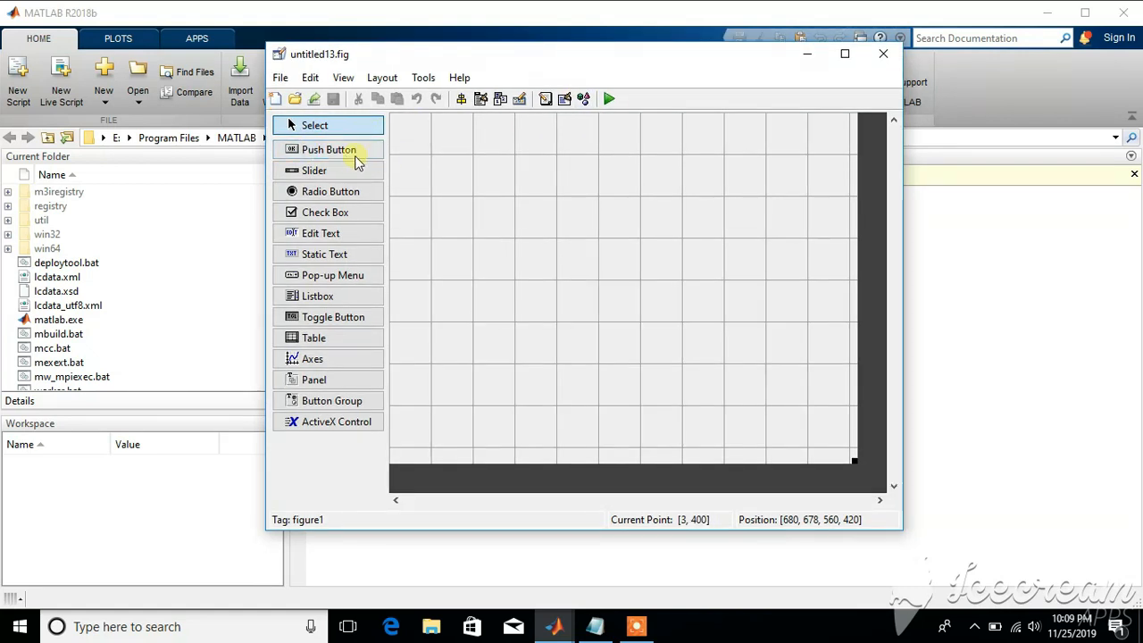
pyautogui.moveTo(400, 257)
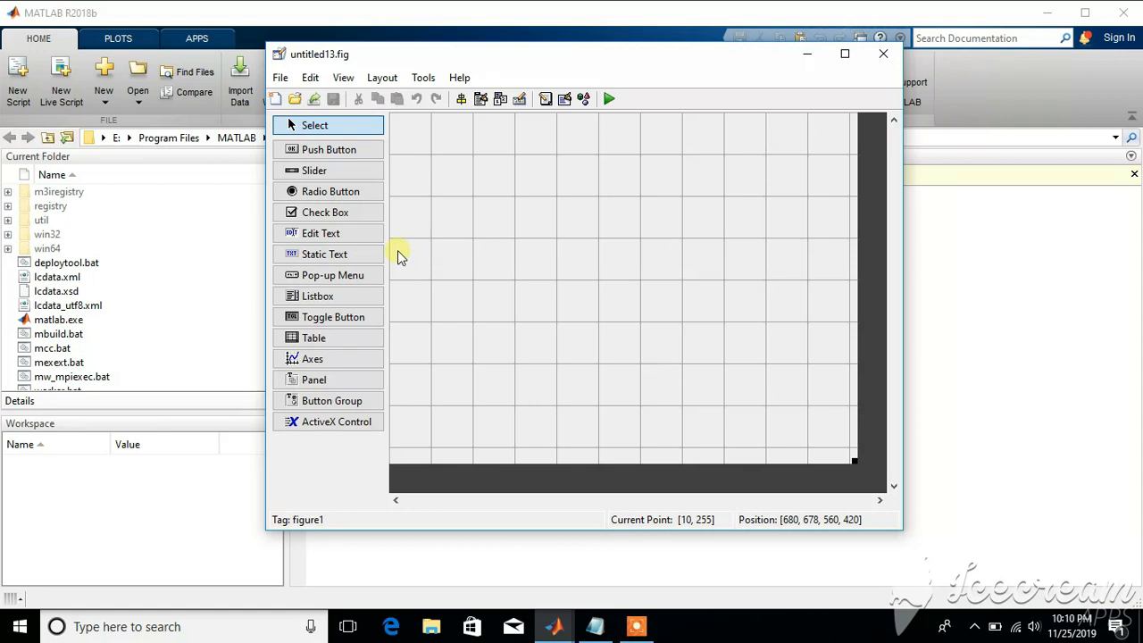
# - Pick a component tool from the palette to draw on the layout grid
pyautogui.click(312, 358)
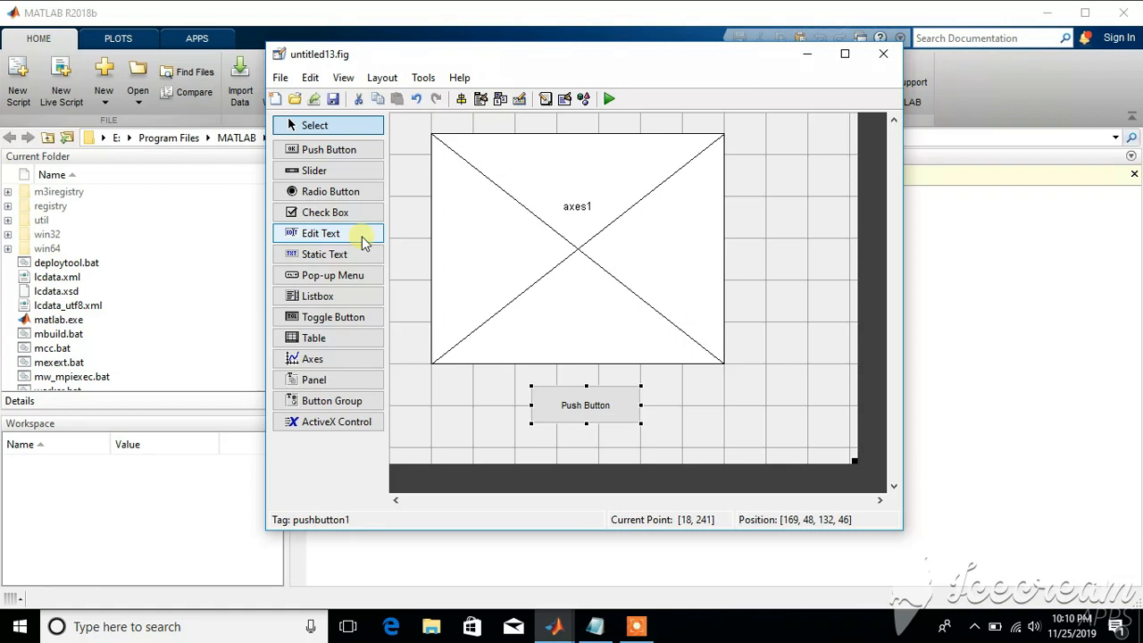
pyautogui.moveTo(314, 171)
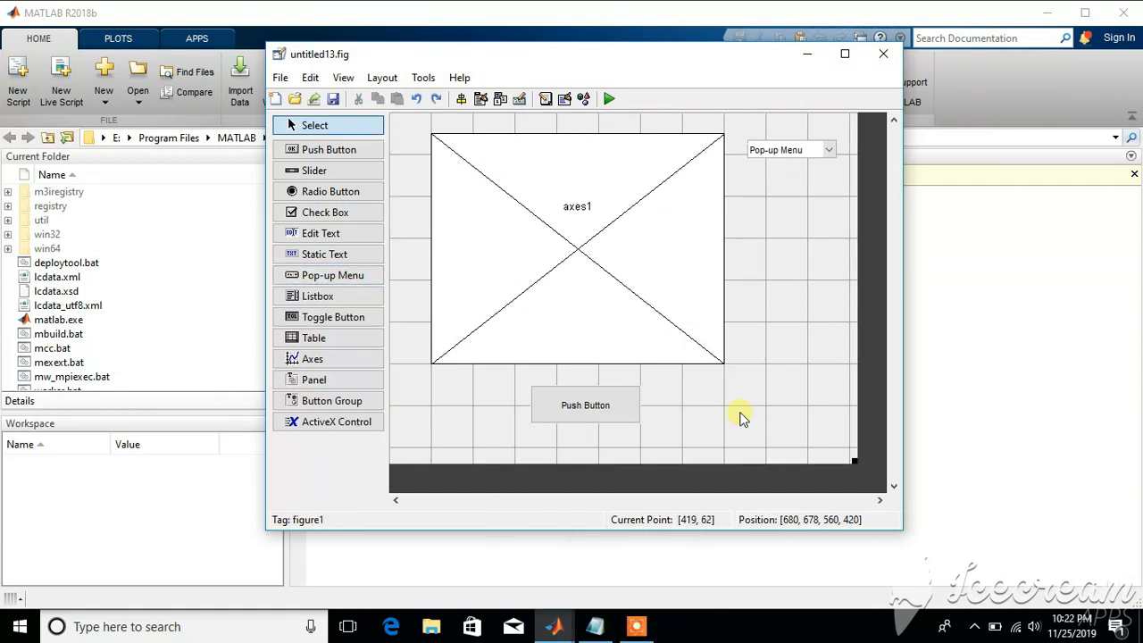
pyautogui.moveTo(625, 410)
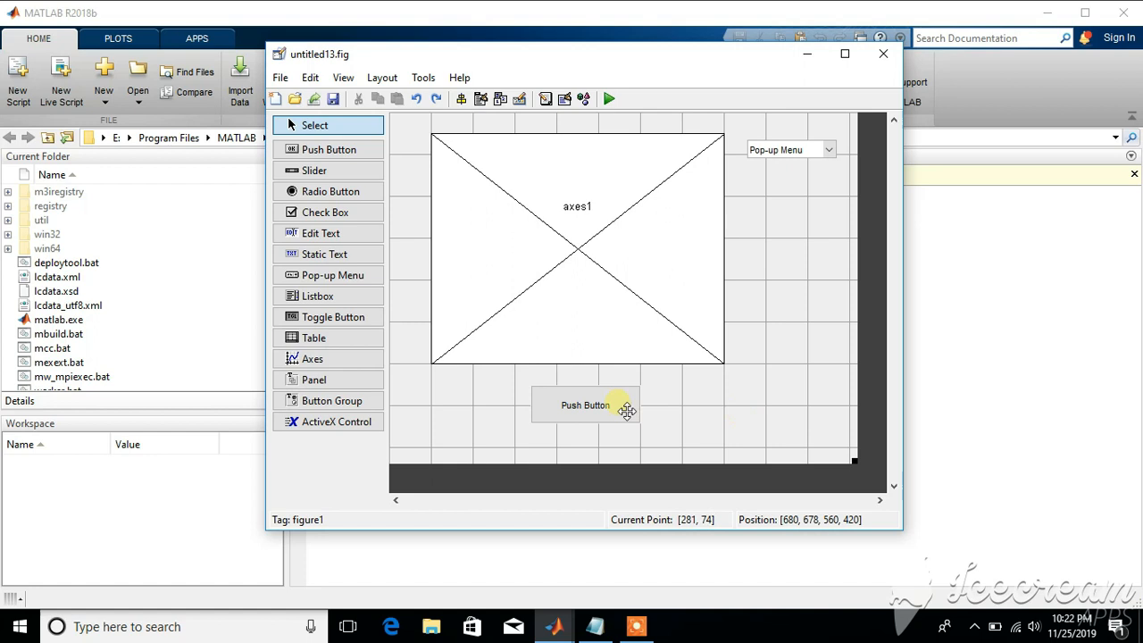
# - Open the push button's properties and set its FontSize to 10
pyautogui.doubleClick(585, 405)
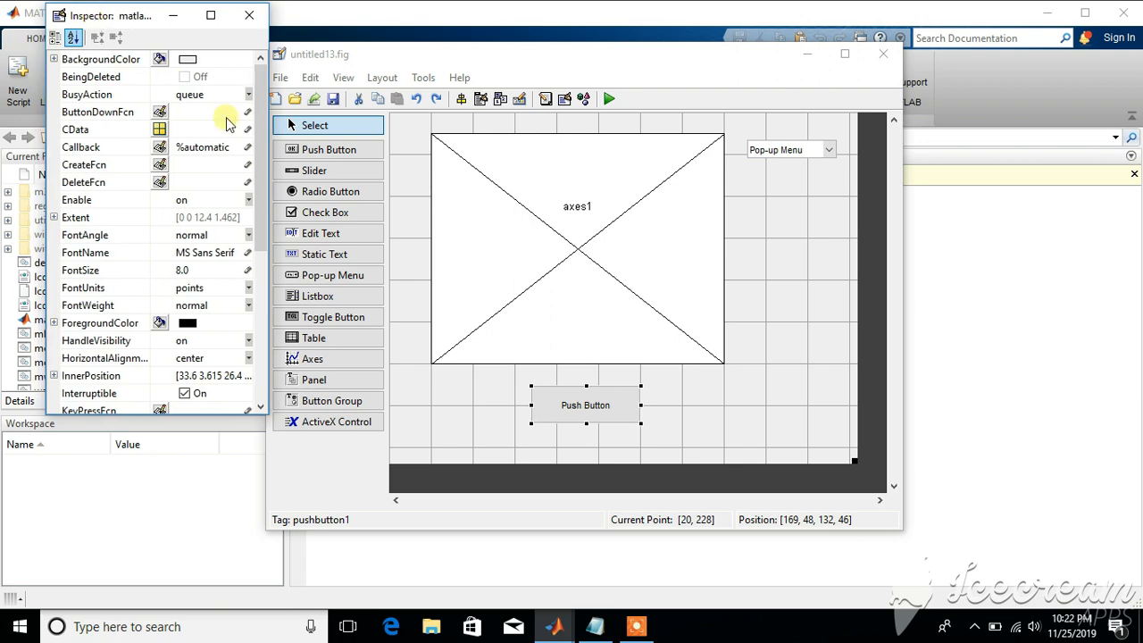
pyautogui.scroll(-3)
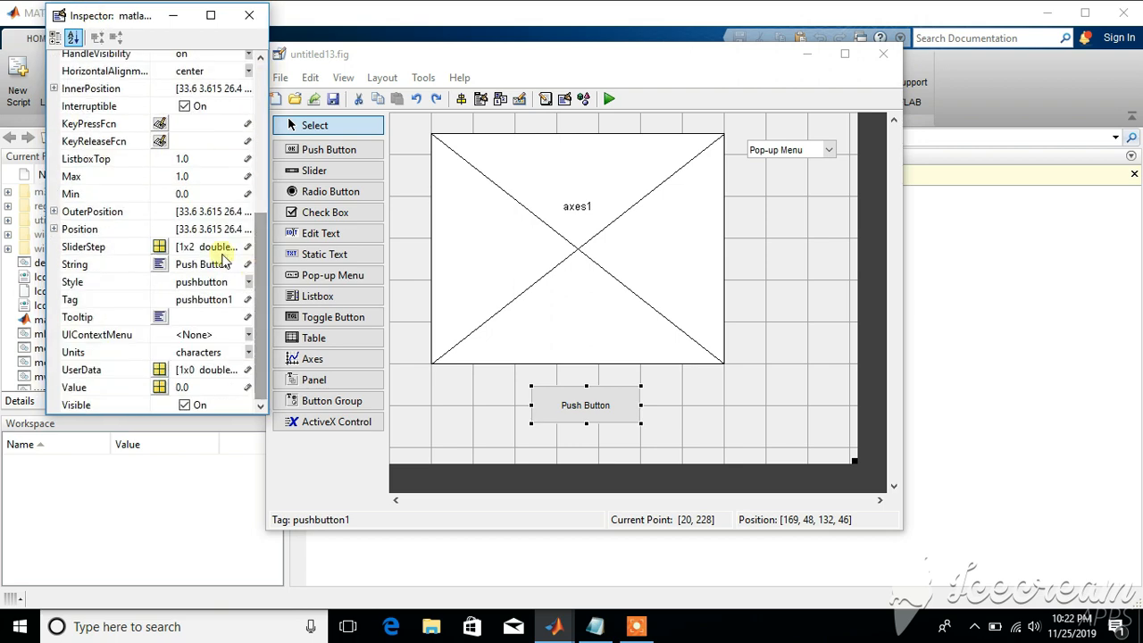
pyautogui.scroll(3)
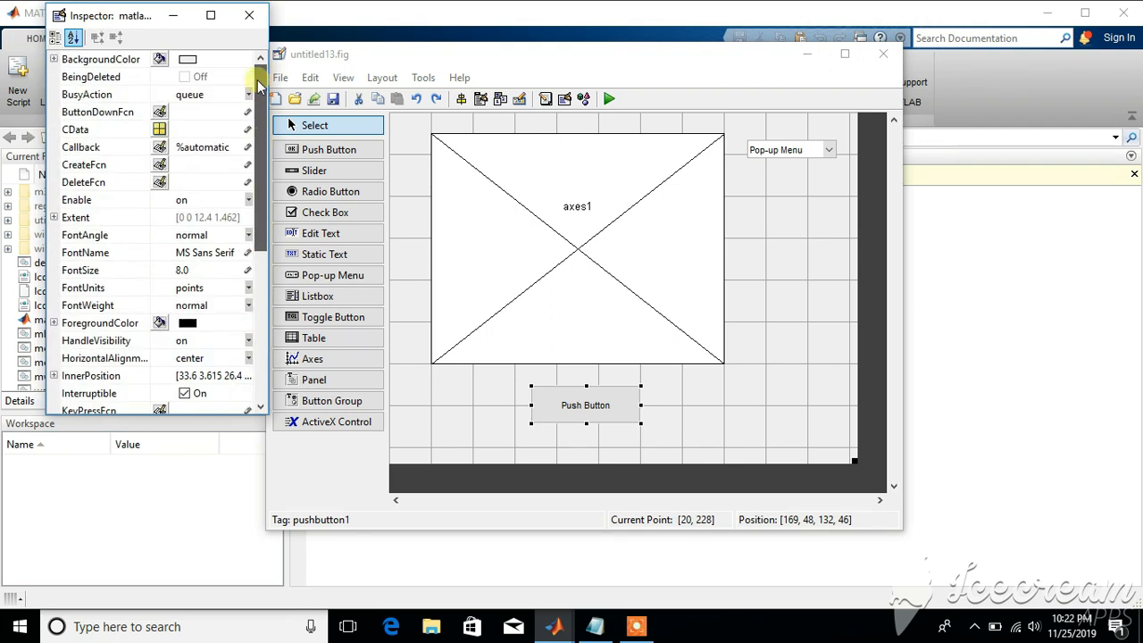
pyautogui.scroll(-3)
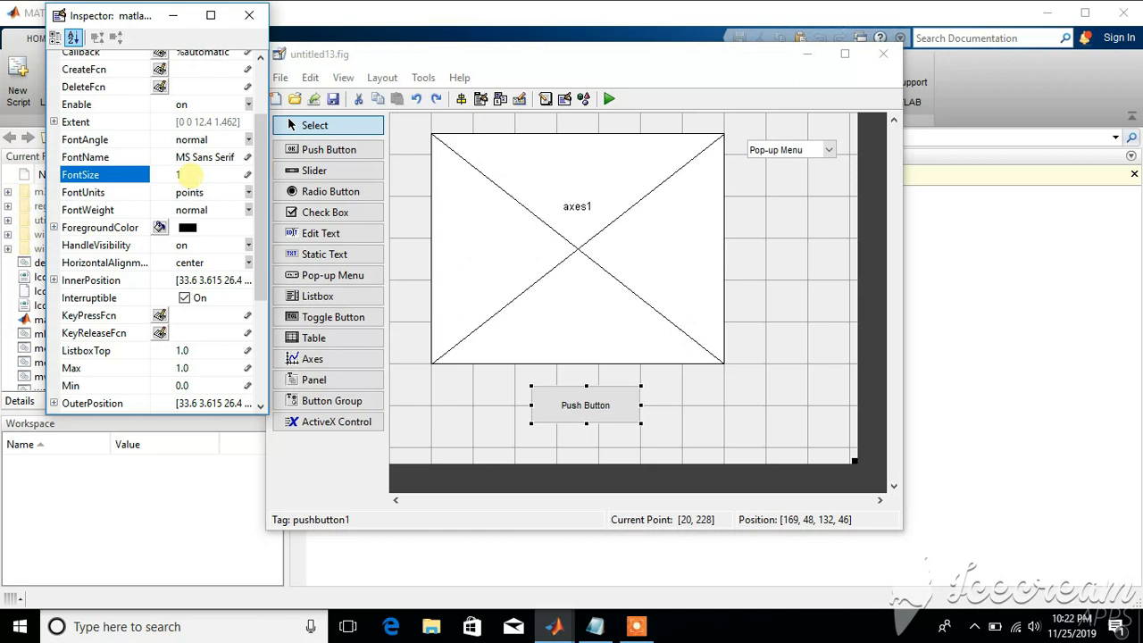
pyautogui.write('10')
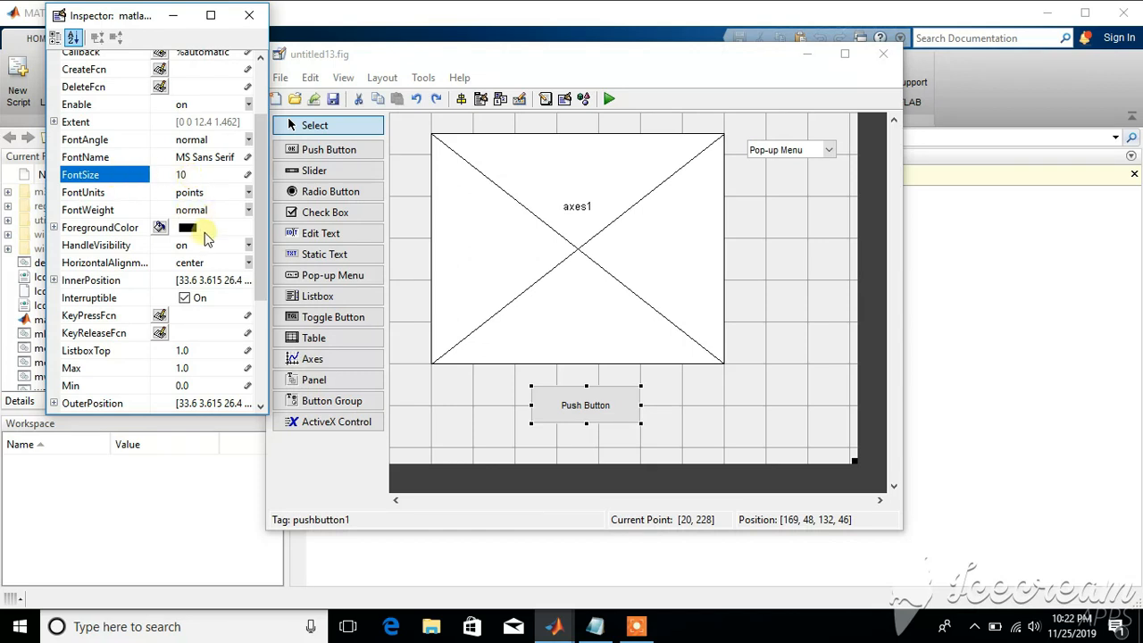
pyautogui.click(100, 227)
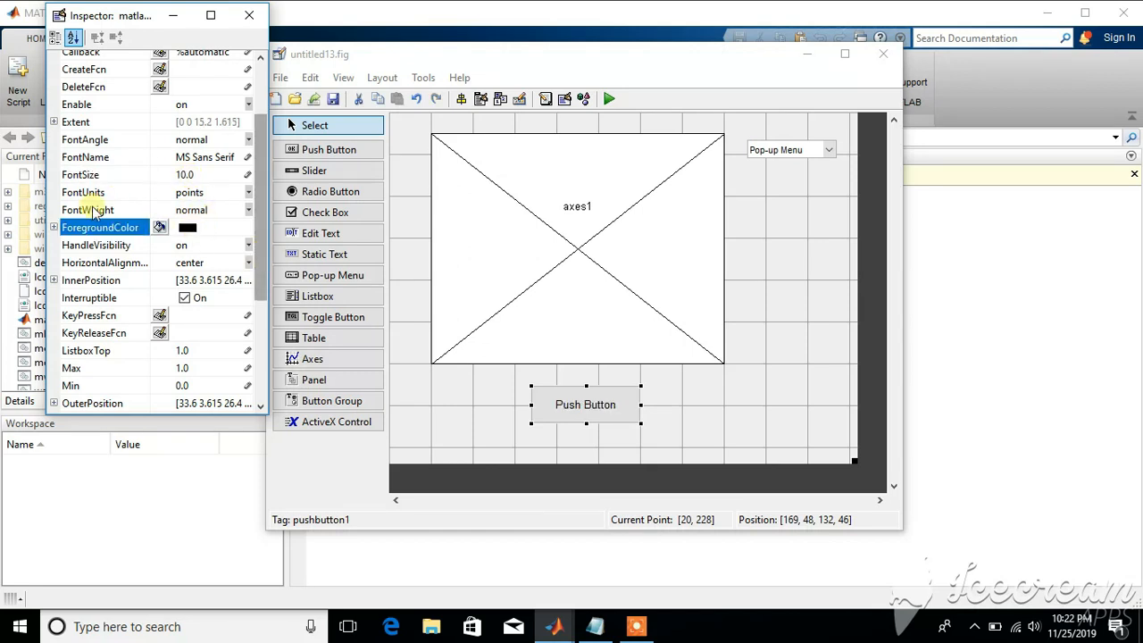
# - Set the push button's ForegroundColor to orange
pyautogui.click(187, 227)
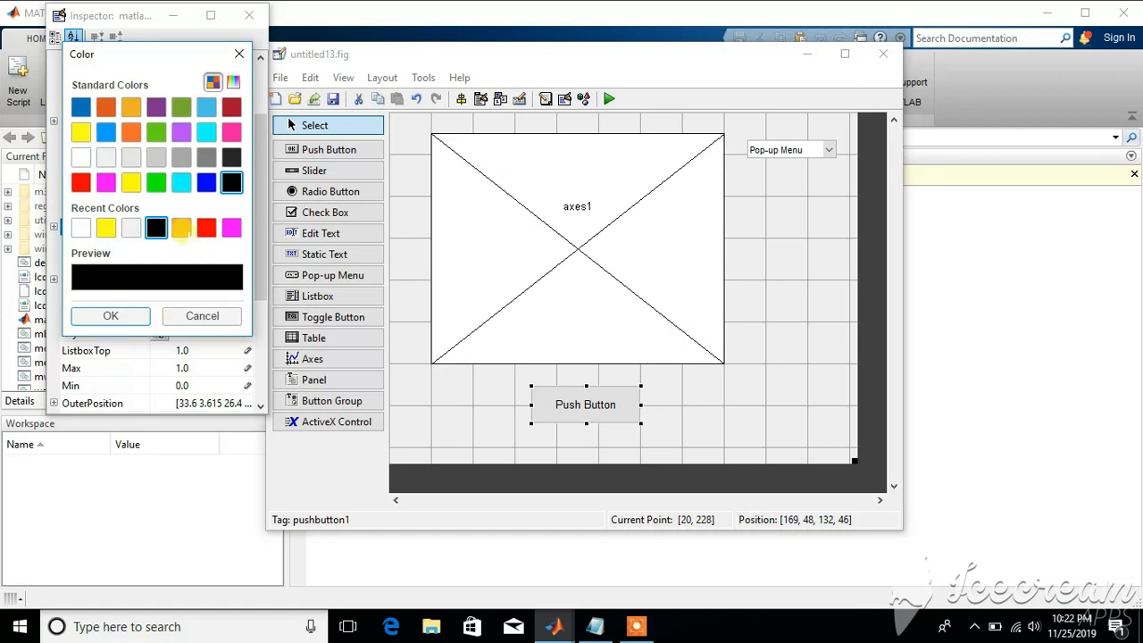
pyautogui.click(111, 315)
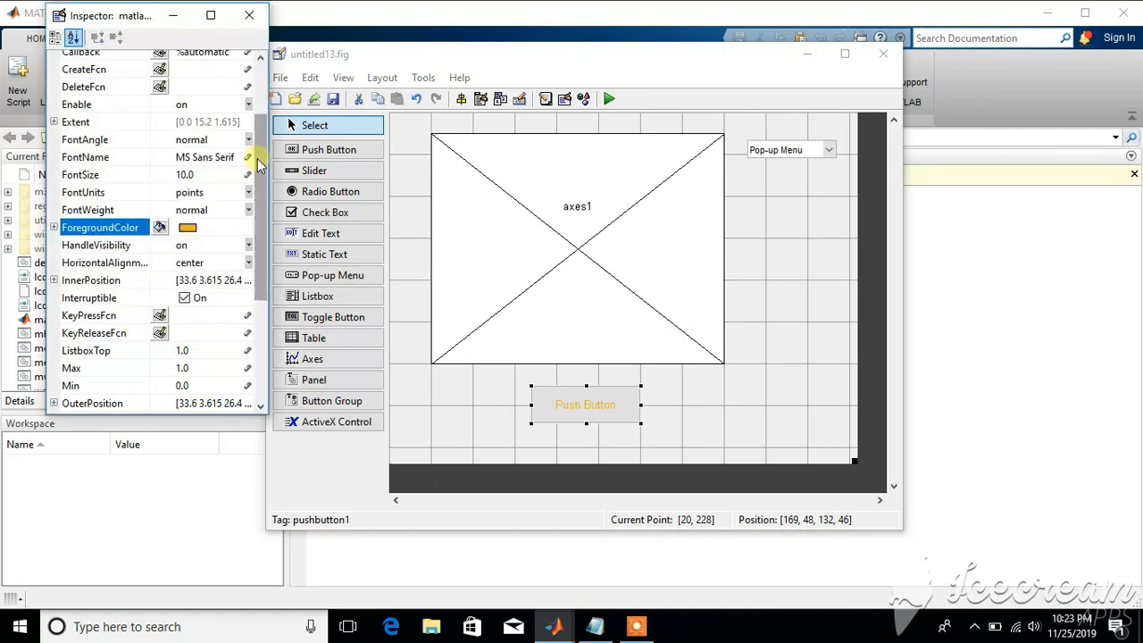
pyautogui.click(159, 226)
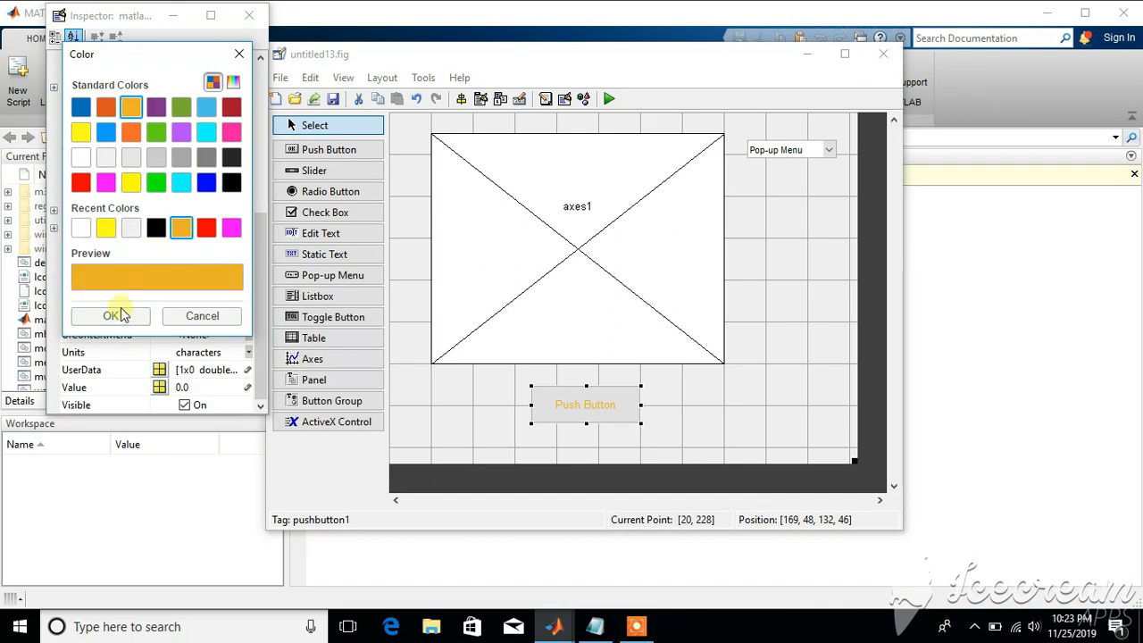
pyautogui.click(110, 316)
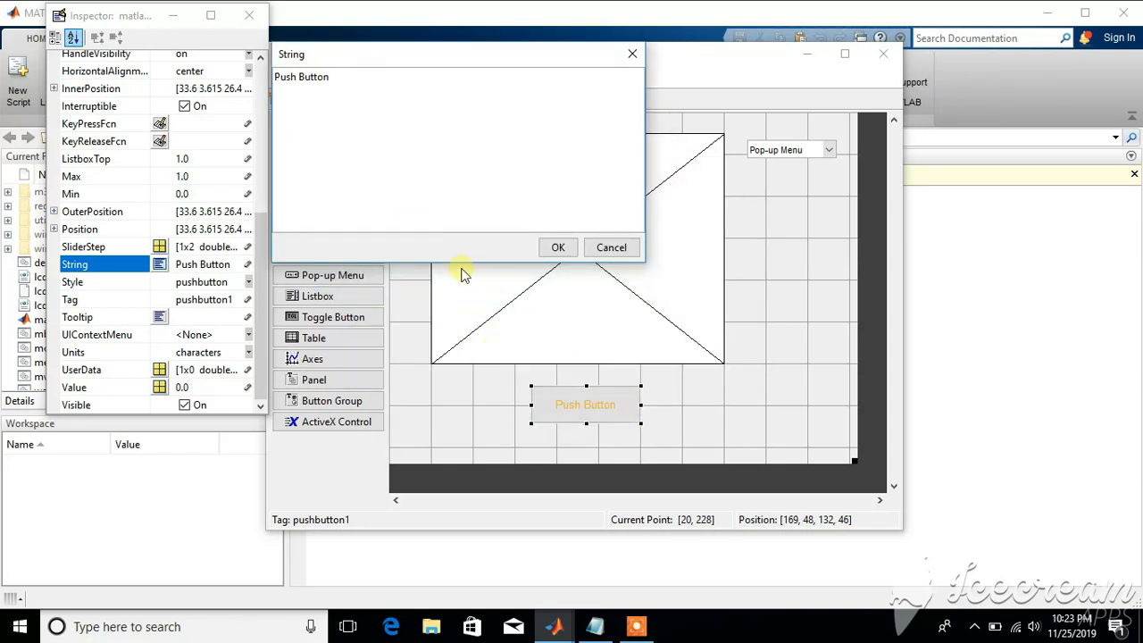
# - Replace the button's 'Push Button' String with 'Plot' and confirm
pyautogui.tripleClick(301, 76)
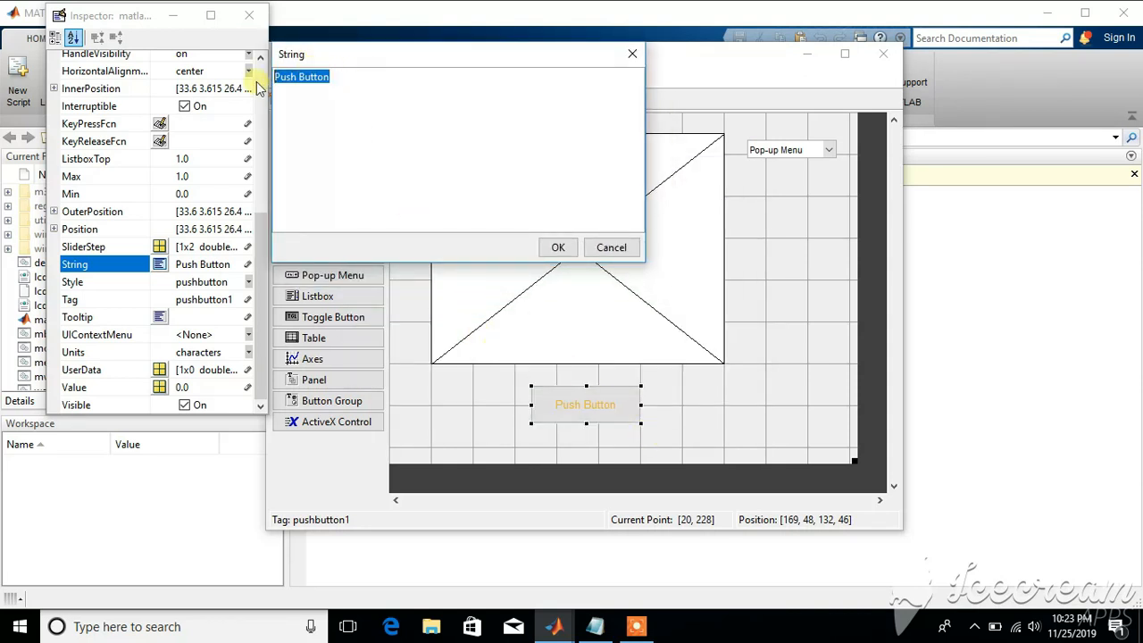
pyautogui.write('Plot')
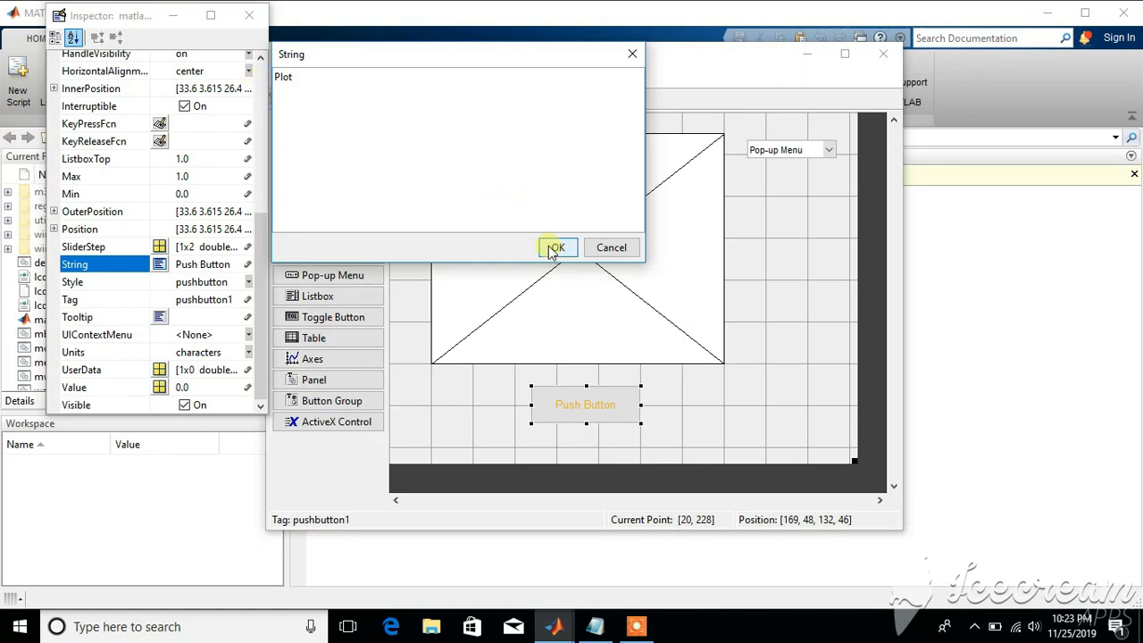
pyautogui.click(555, 247)
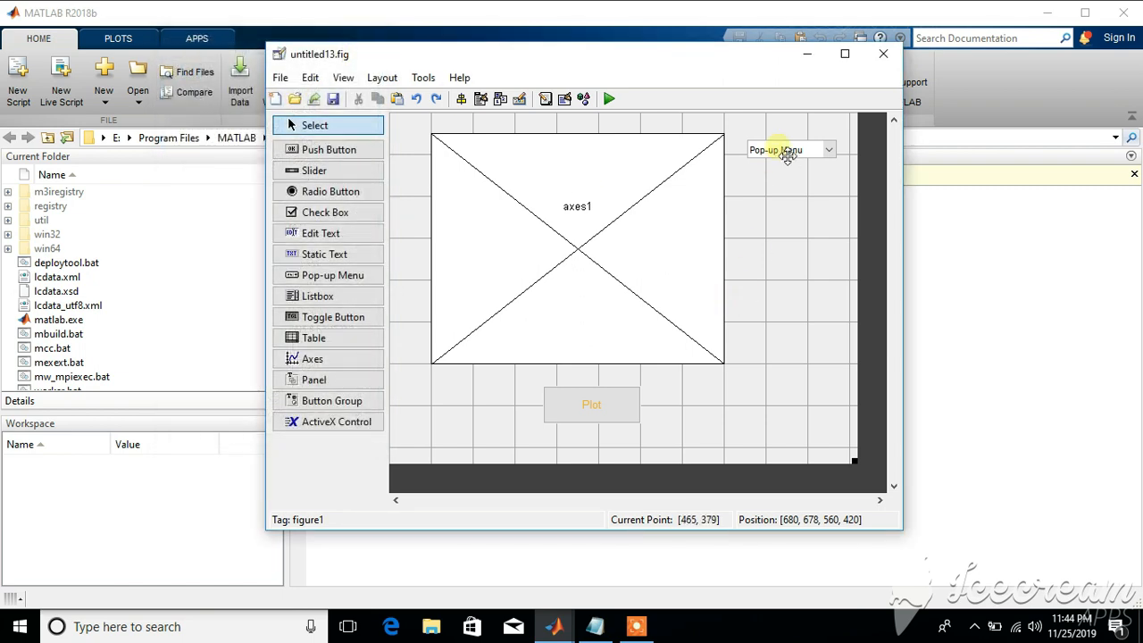
# - Set the pop-up menu's String to the two lines 'x1 plot' and 'x2 plot'
pyautogui.doubleClick(786, 149)
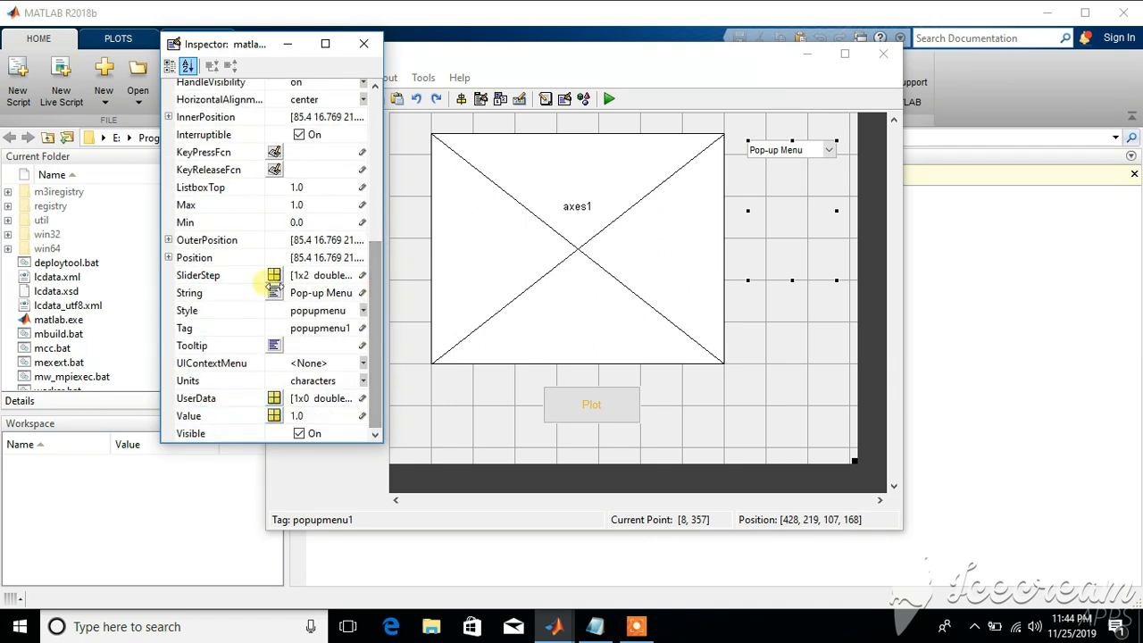
pyautogui.click(362, 292)
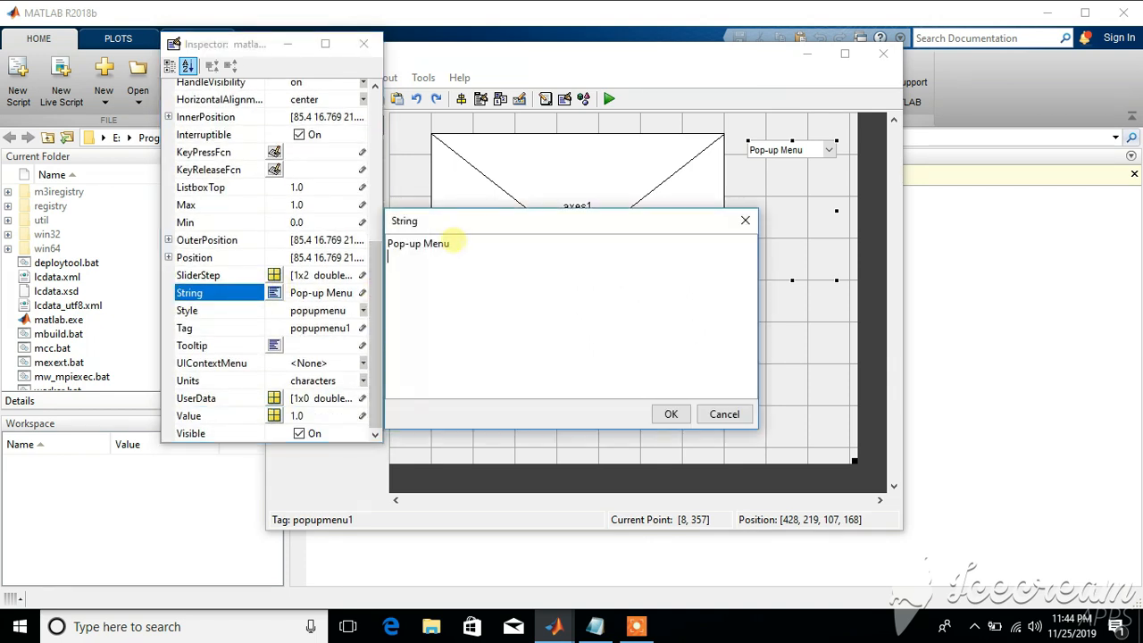
pyautogui.tripleClick(418, 242)
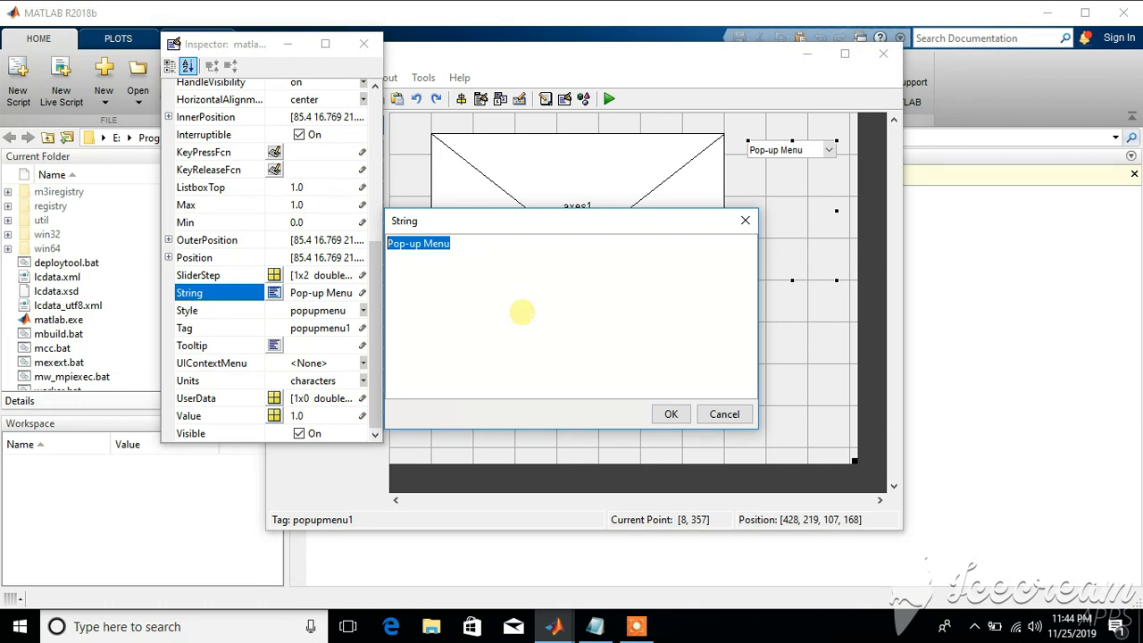
pyautogui.write('x1 plot')
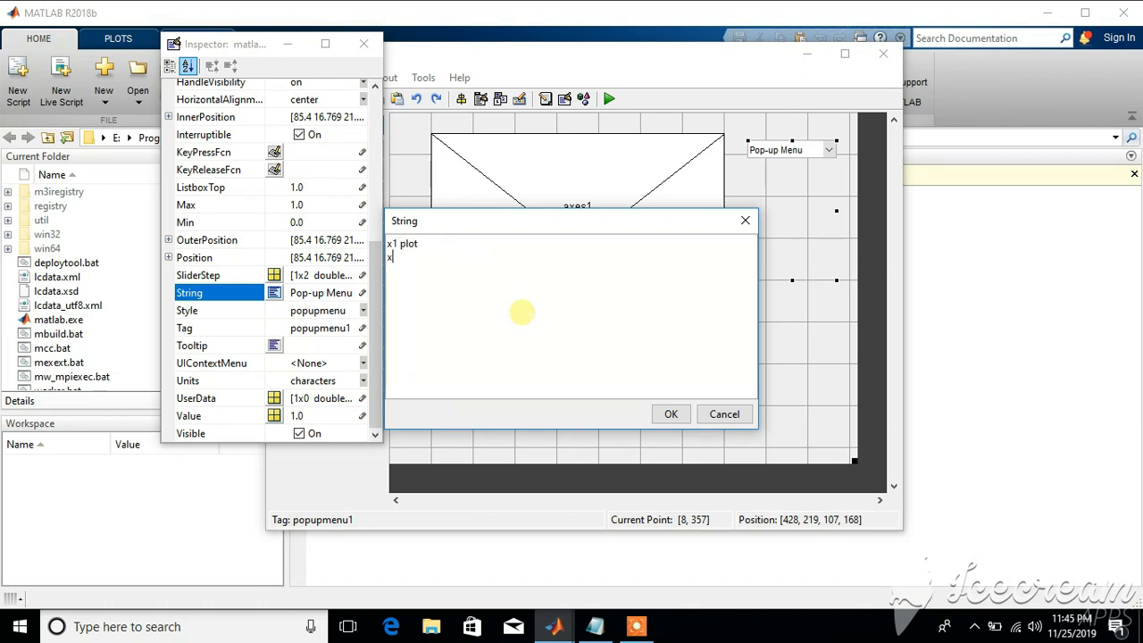
pyautogui.write('2 plot')
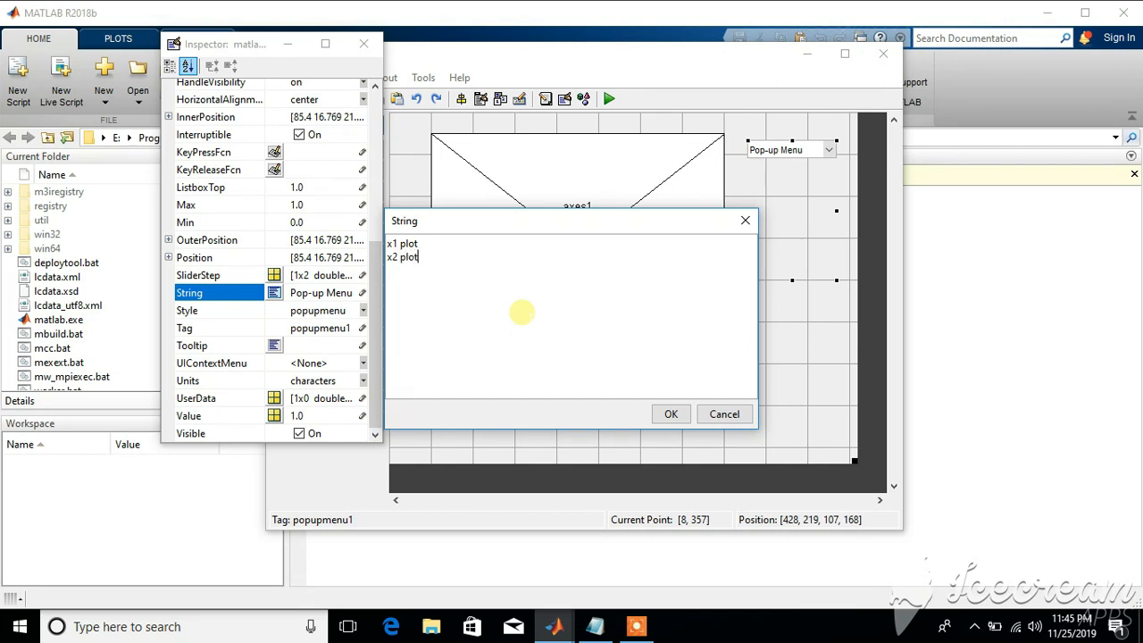
pyautogui.click(671, 413)
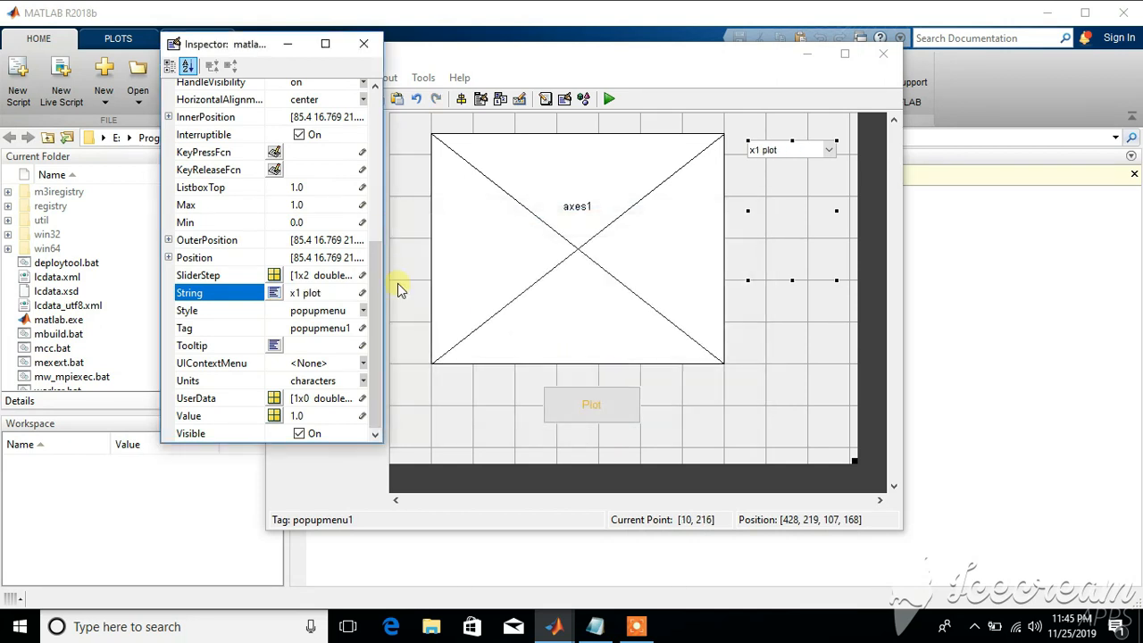
pyautogui.moveTo(296, 338)
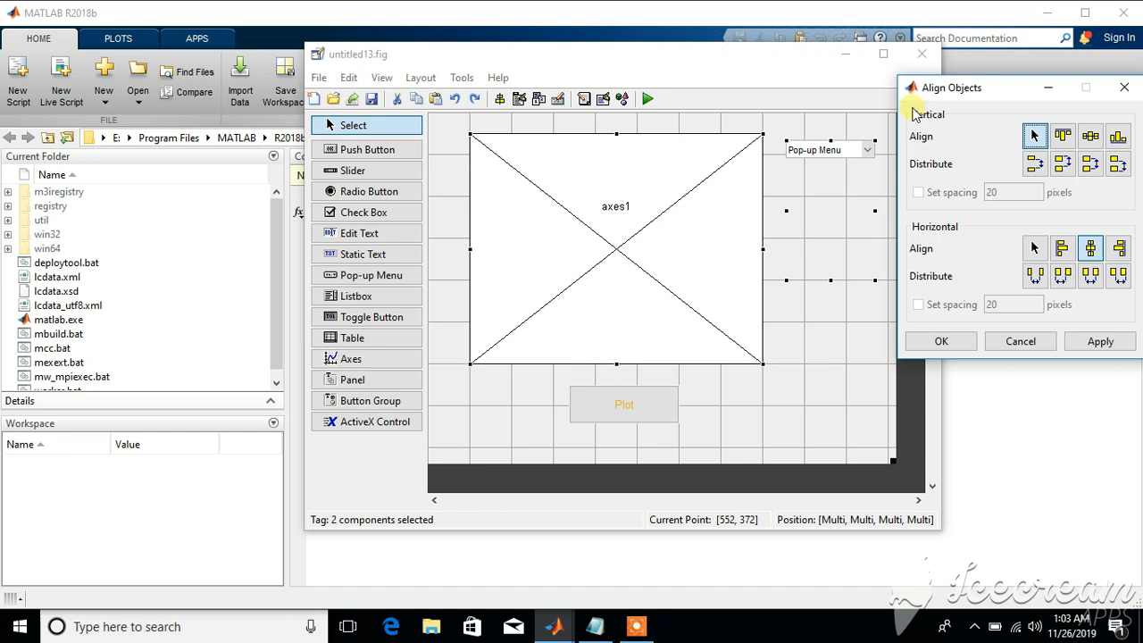
# - Top-align the pop-up menu with the axes and centre the Plot button under the axes
pyautogui.click(1063, 136)
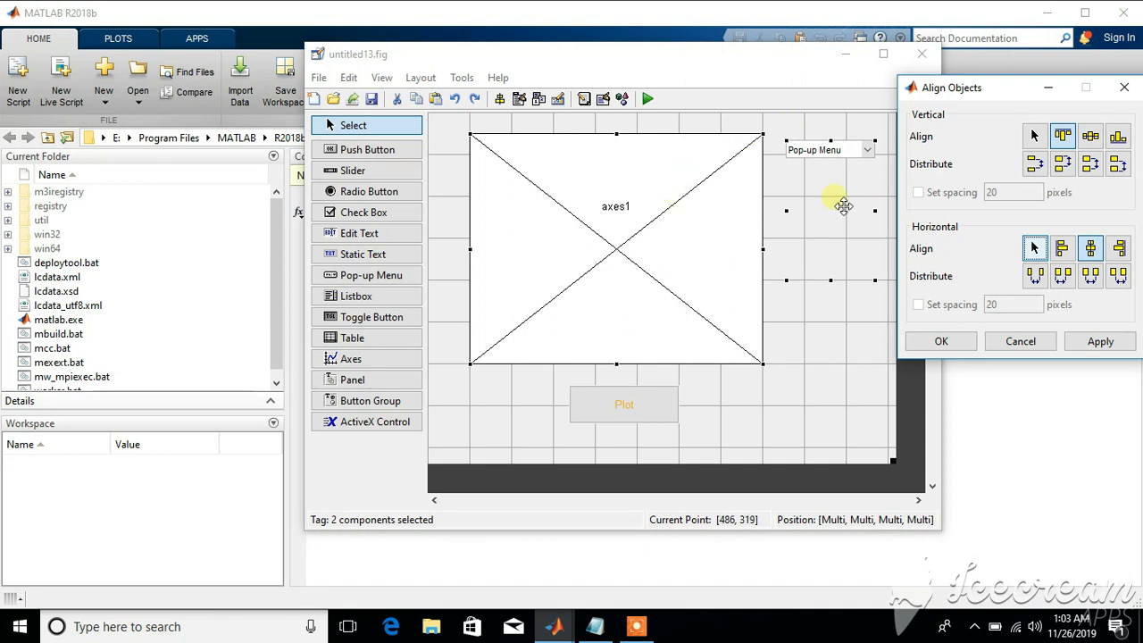
pyautogui.moveTo(934, 232)
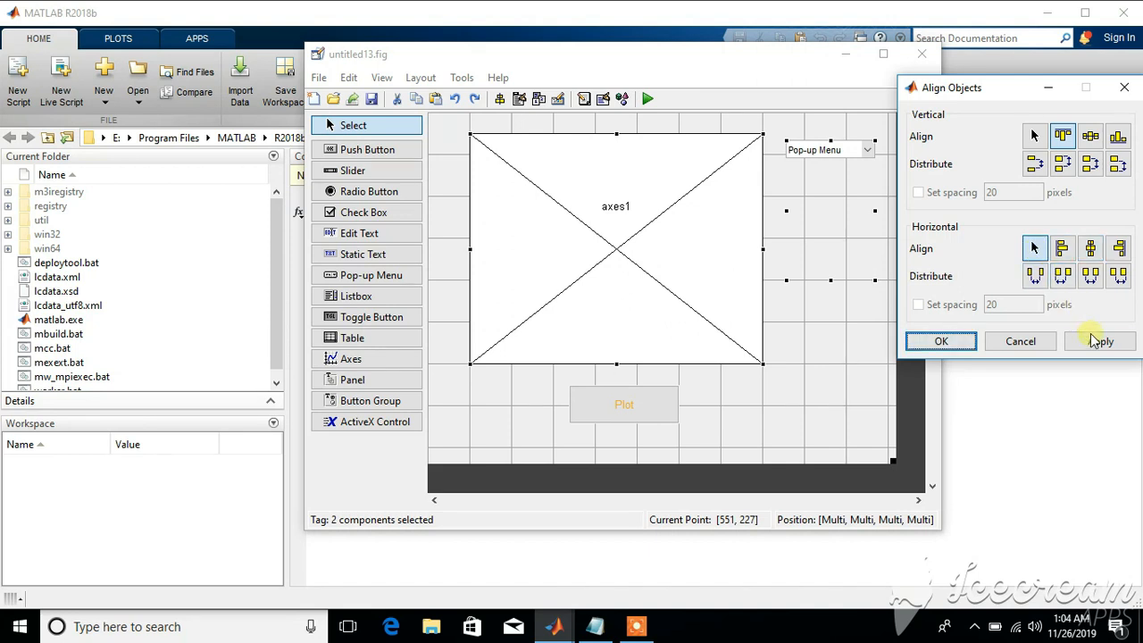
pyautogui.click(941, 341)
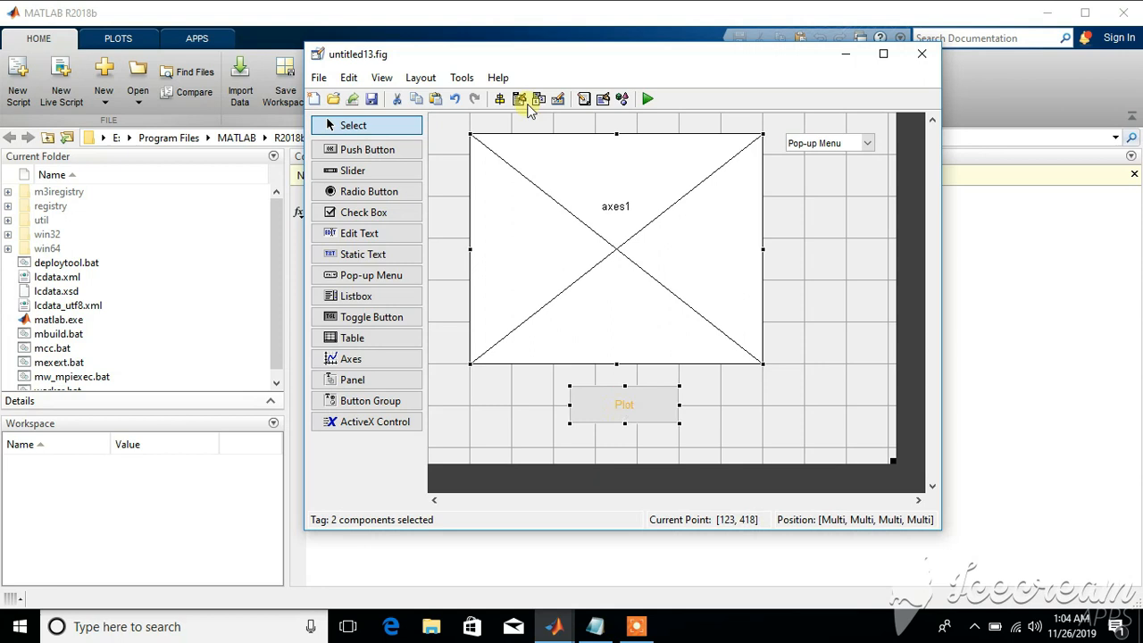
pyautogui.click(519, 100)
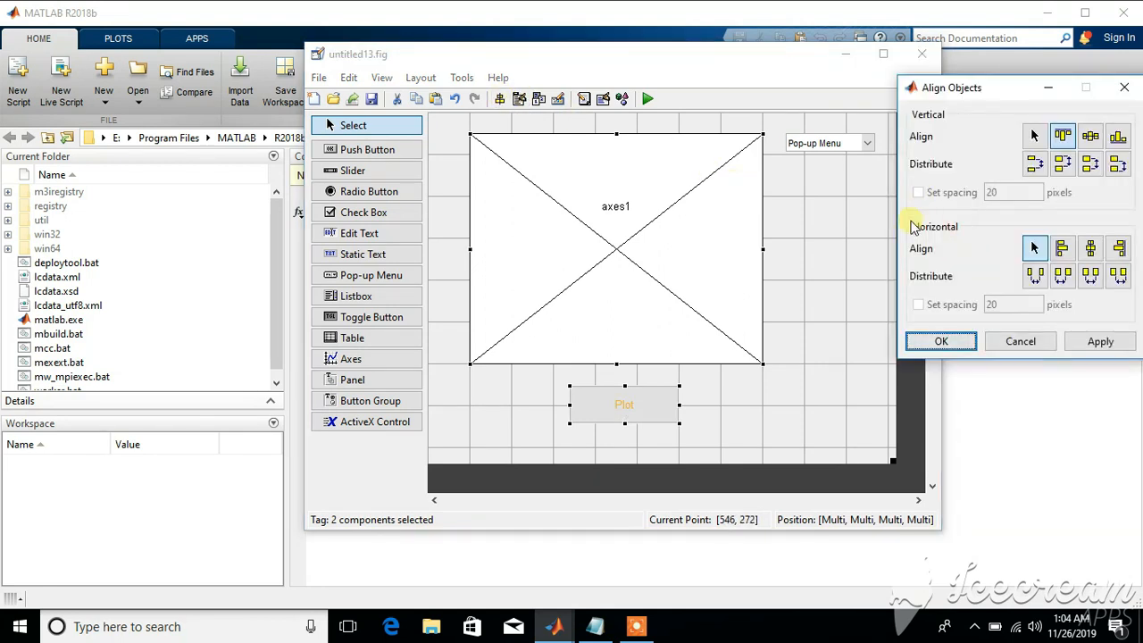
pyautogui.click(1091, 249)
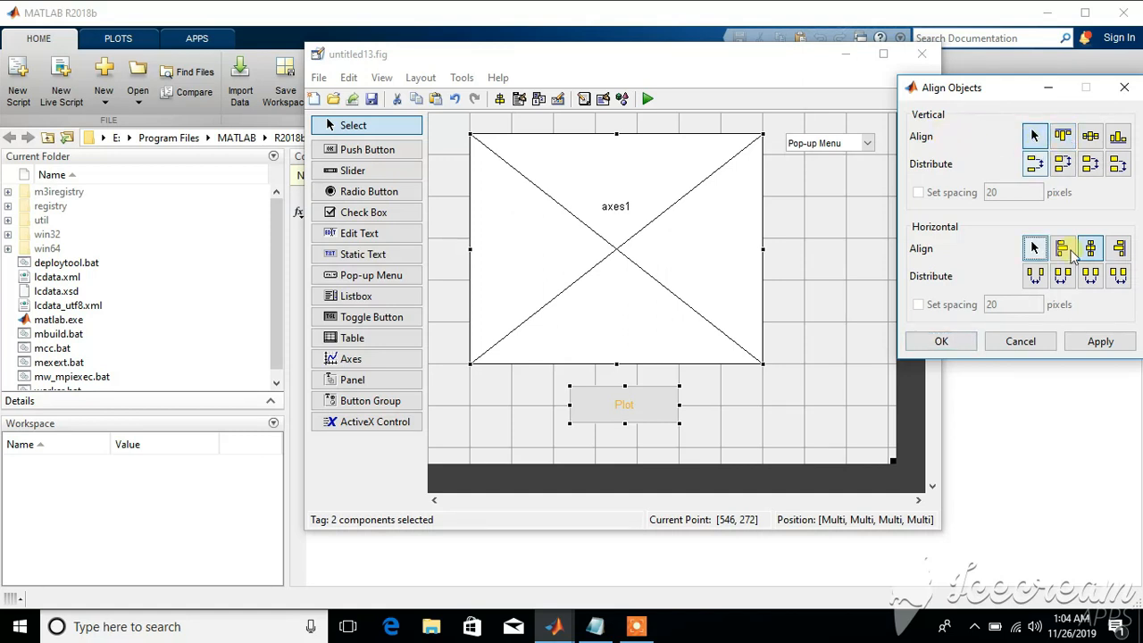
pyautogui.click(1091, 248)
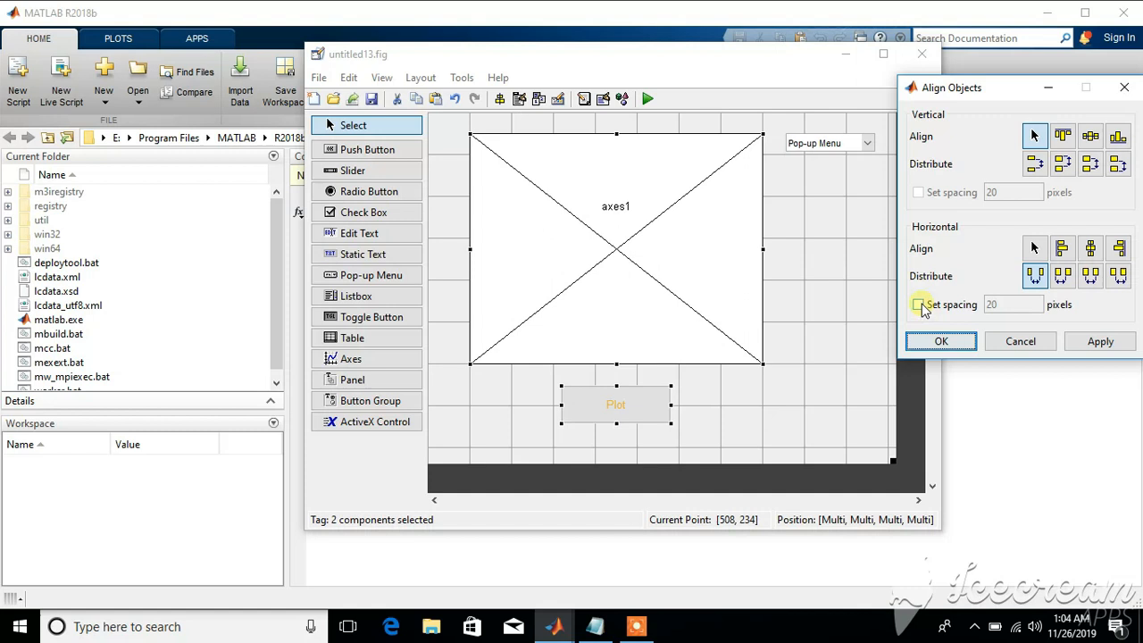
pyautogui.moveTo(1021, 284)
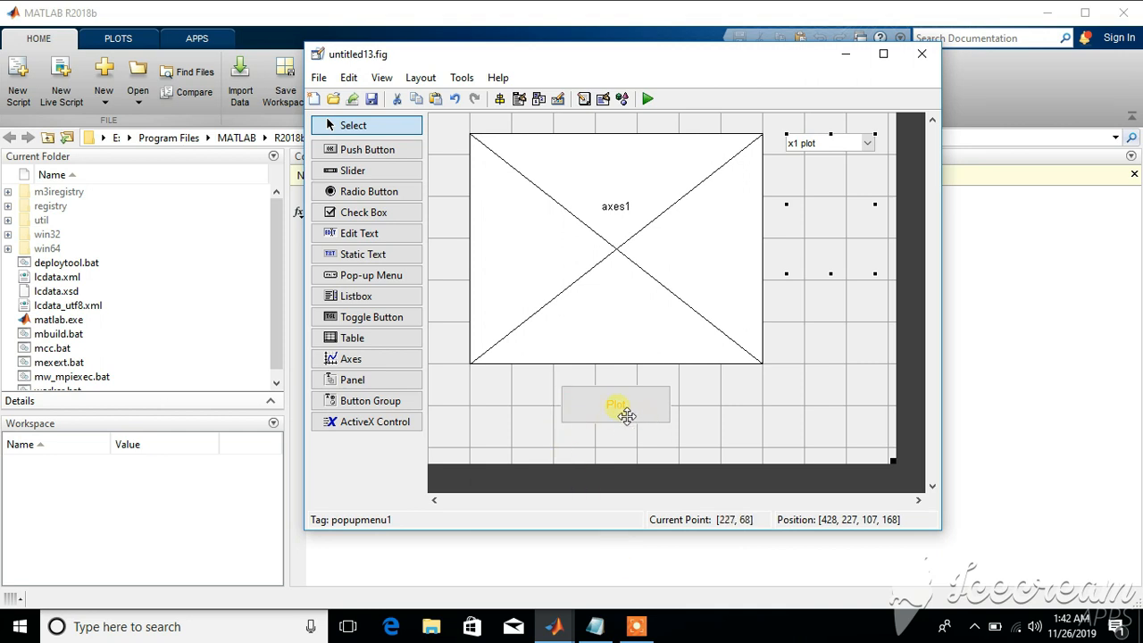
pyautogui.moveTo(702, 389)
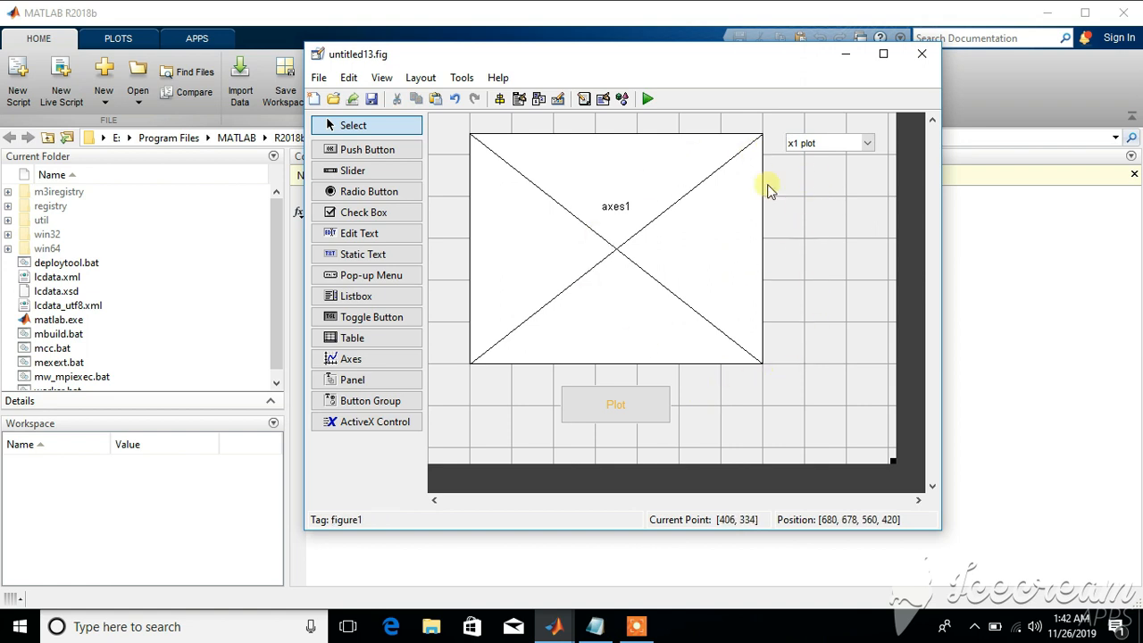
pyautogui.moveTo(770, 246)
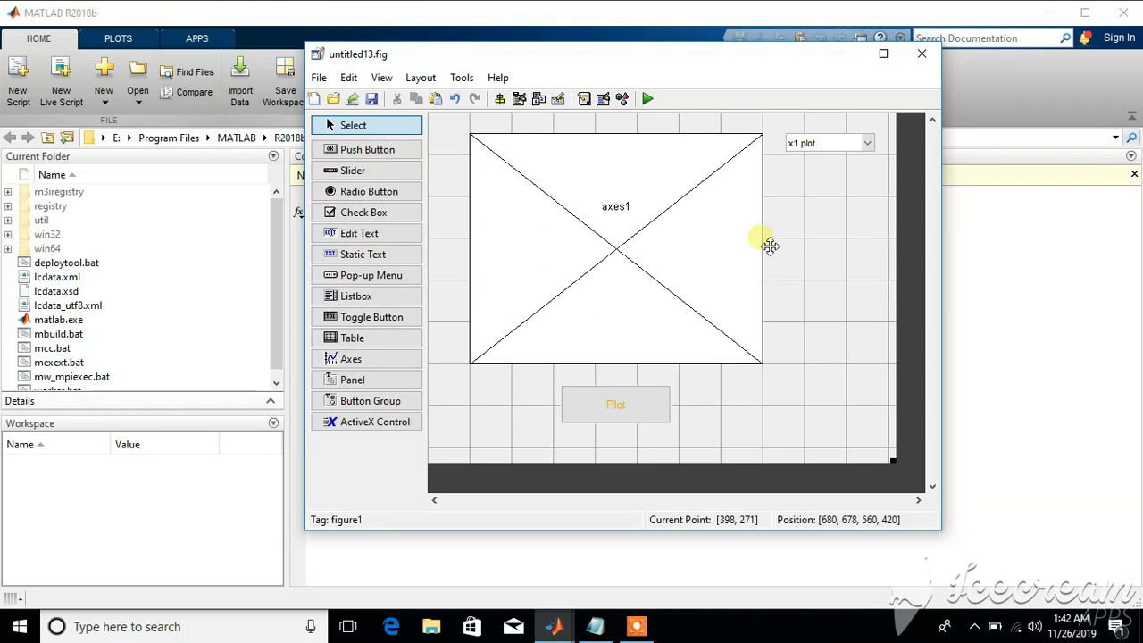
pyautogui.moveTo(709, 401)
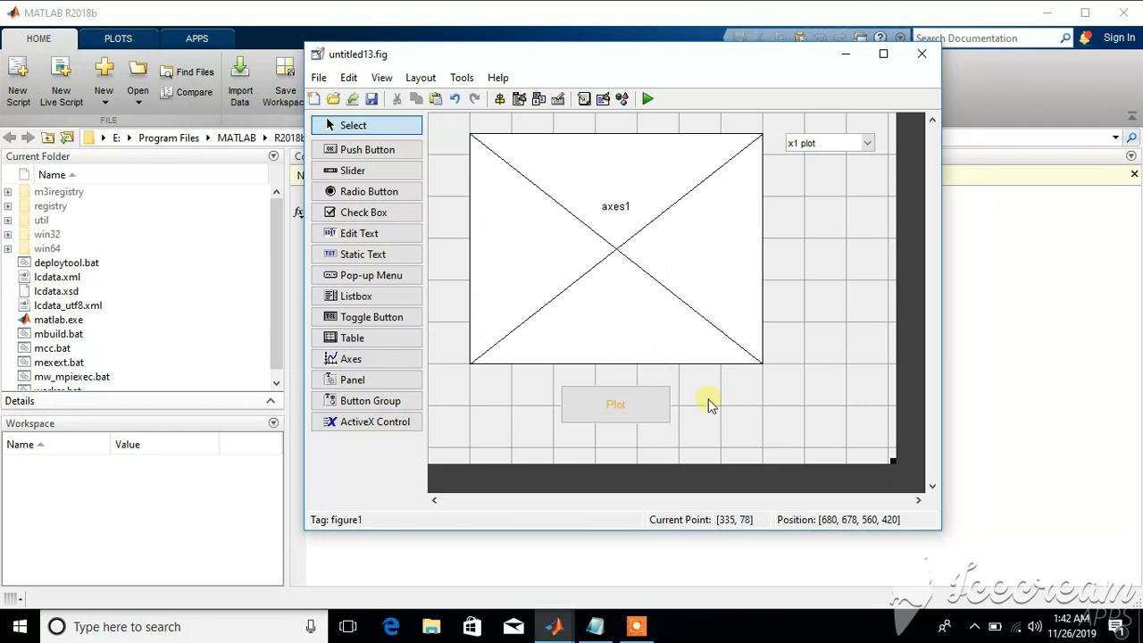
pyautogui.moveTo(705, 400)
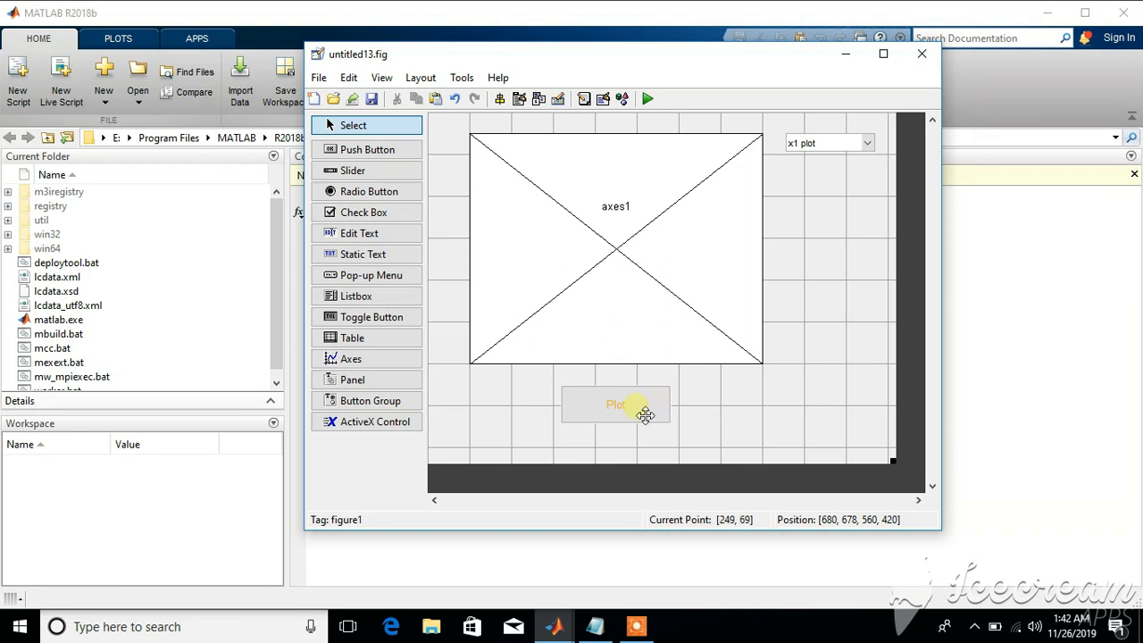
# - Request the Plot button's Callback from its context menu, prompting a save of untitled13
pyautogui.rightClick(614, 404)
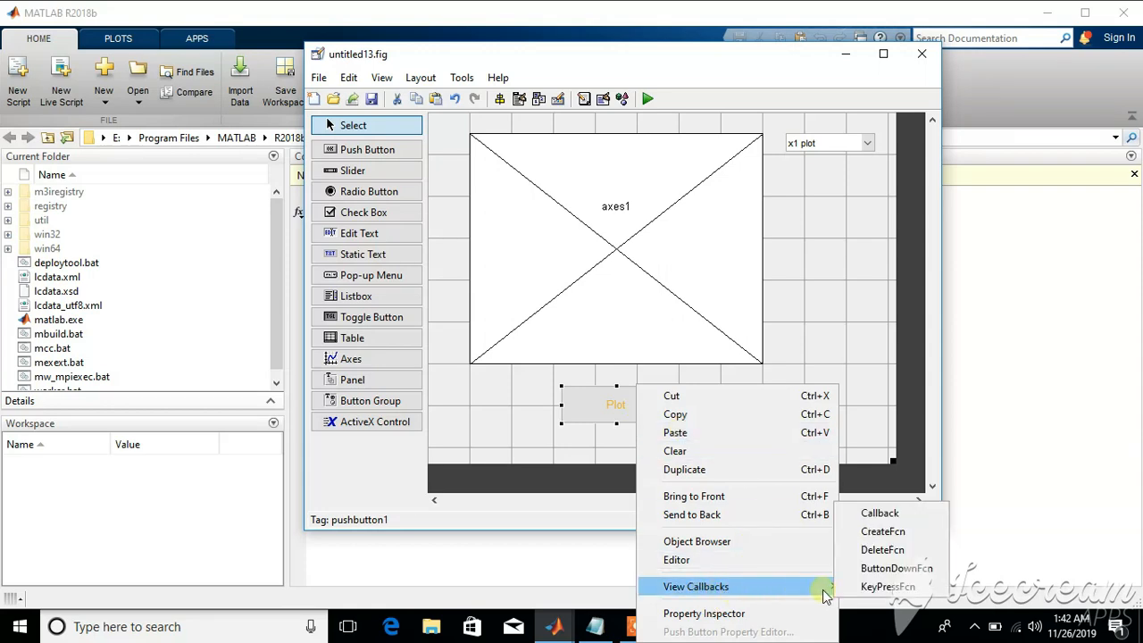
pyautogui.click(771, 408)
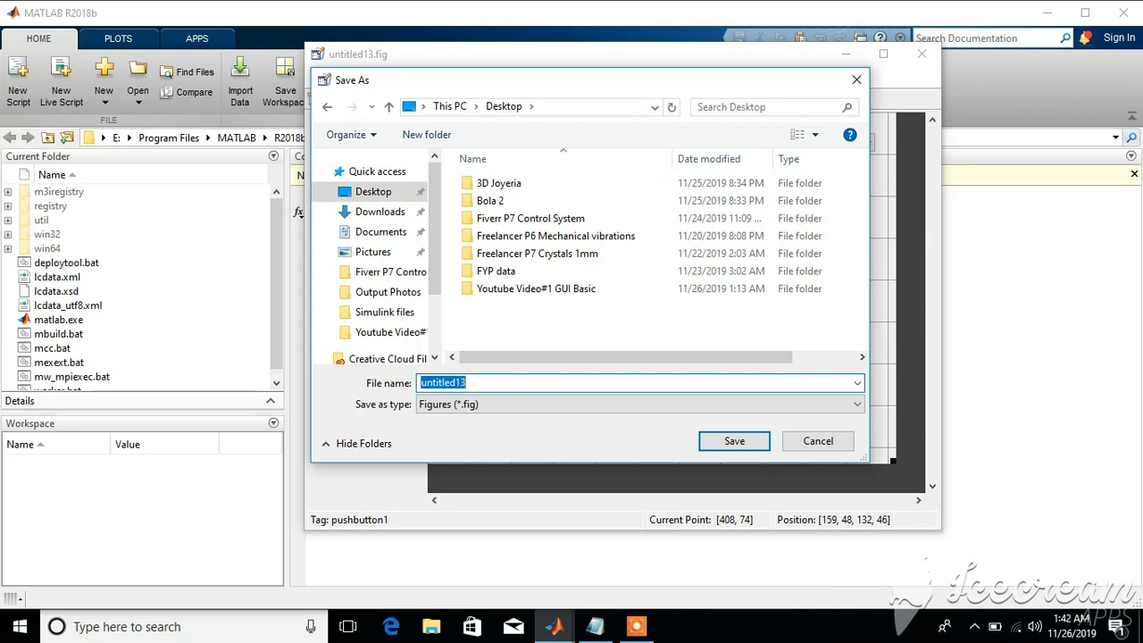
# - Save the layout as GUI.fig
pyautogui.write('GUI')
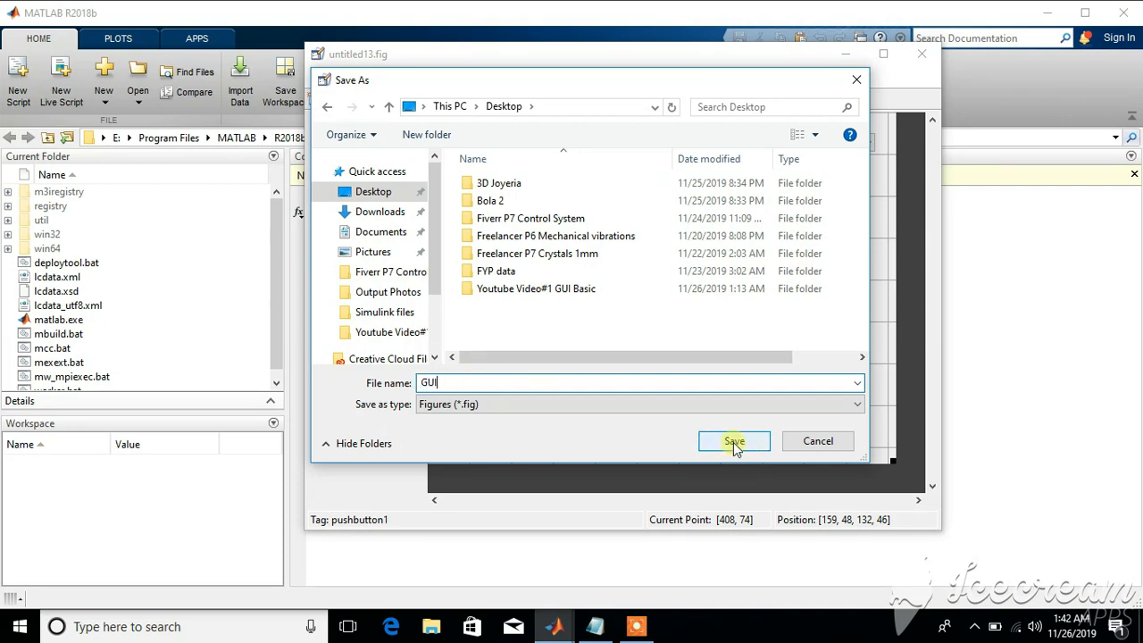
pyautogui.click(733, 441)
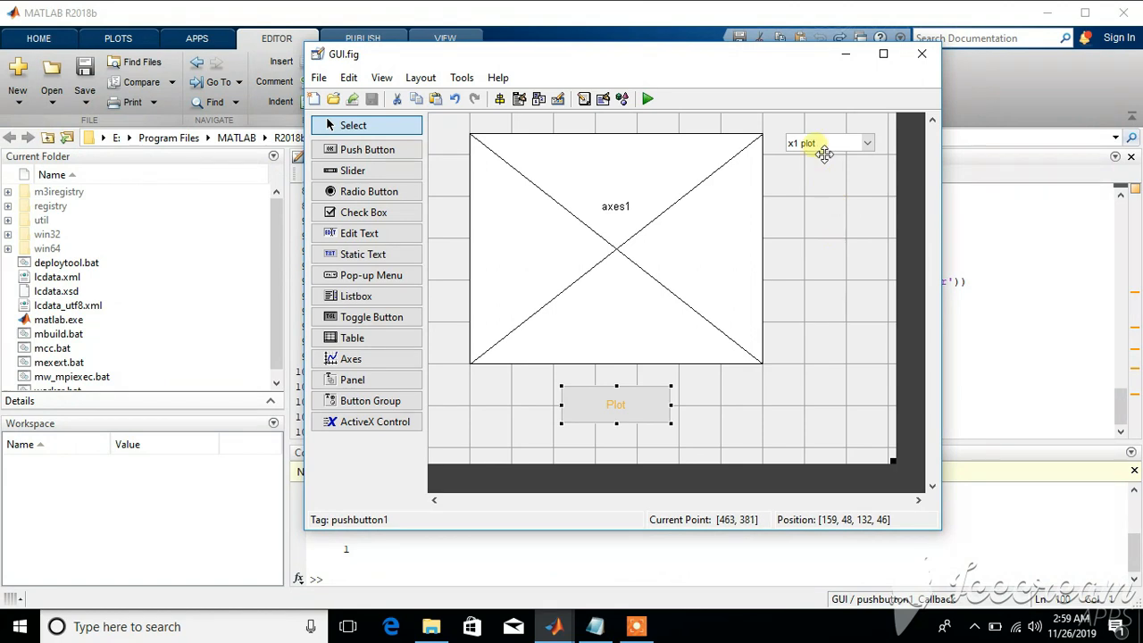
# - Open the pop-up menu's callback options, then return to GUI.fig and open the Plot button's options
pyautogui.rightClick(826, 143)
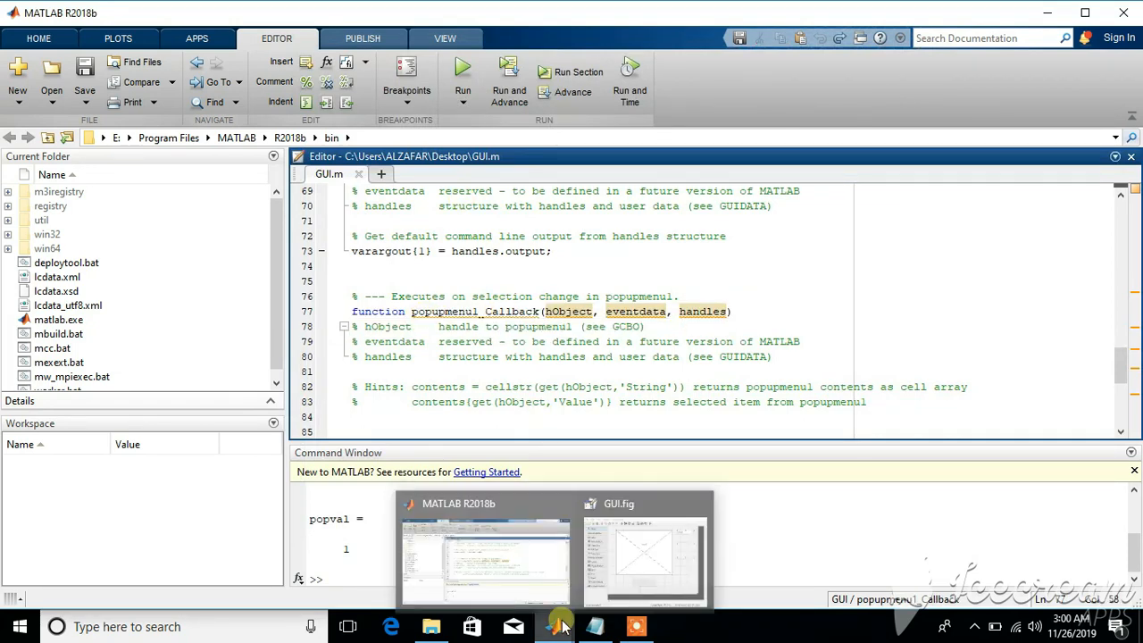
pyautogui.click(645, 559)
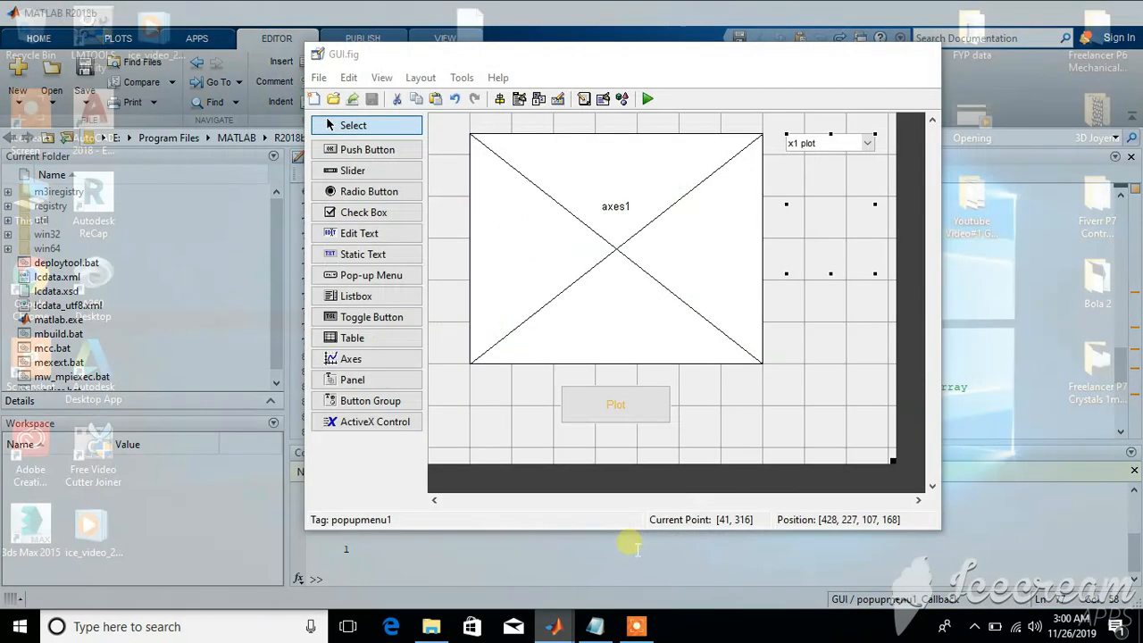
pyautogui.rightClick(616, 404)
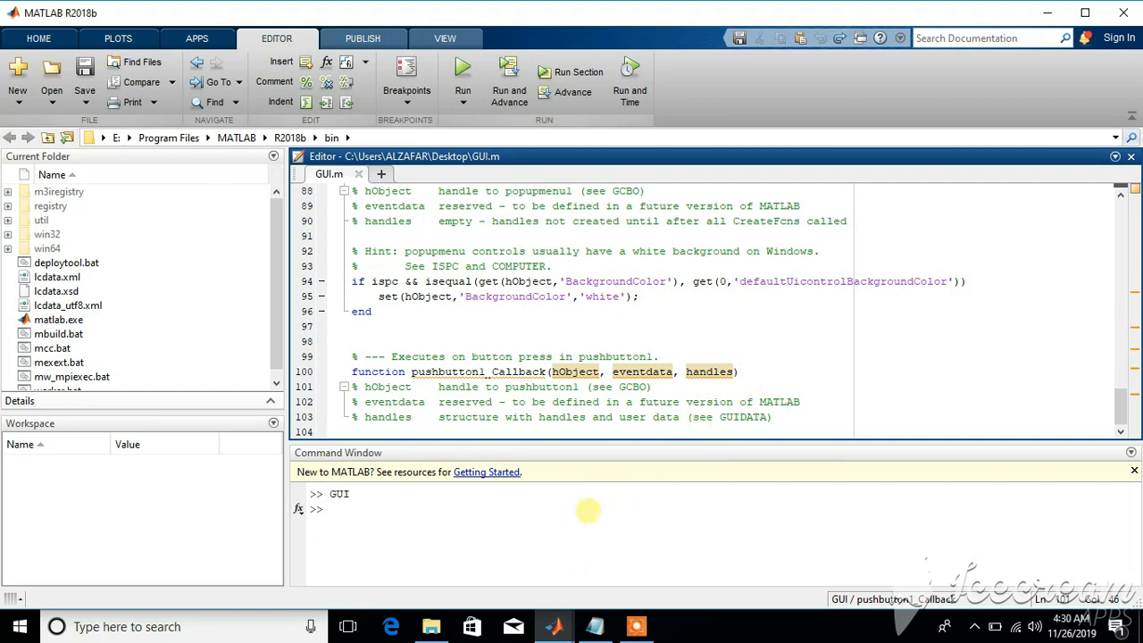
# - In the 'If statement' Notepad notes, highlight get, value, popupmenu1 and both popval if-conditions
pyautogui.click(635, 626)
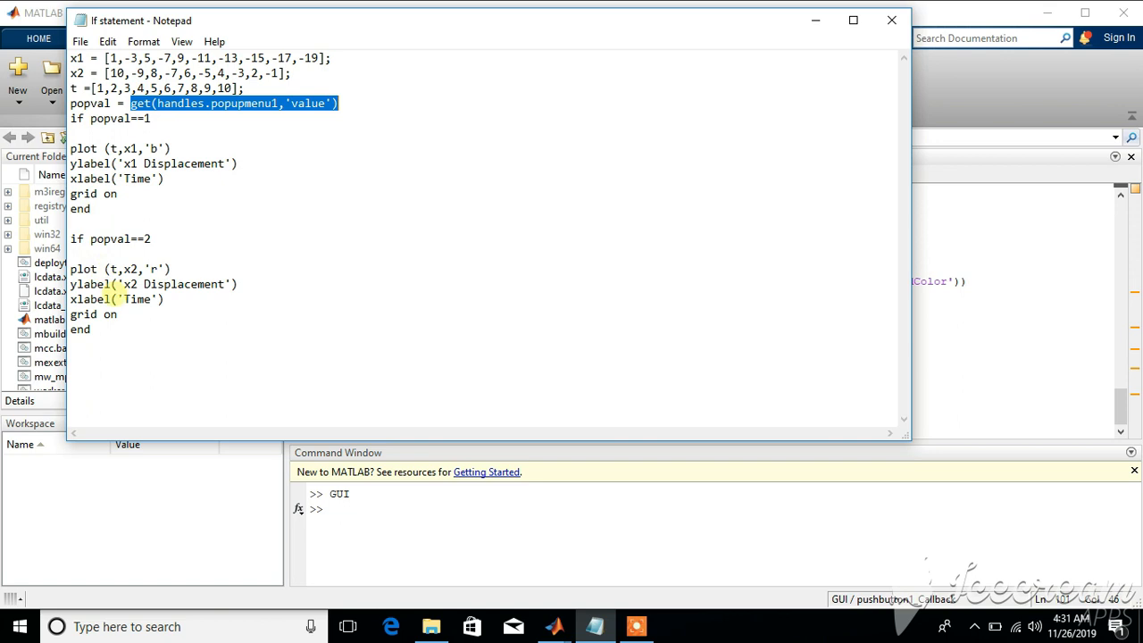
pyautogui.moveTo(90, 321)
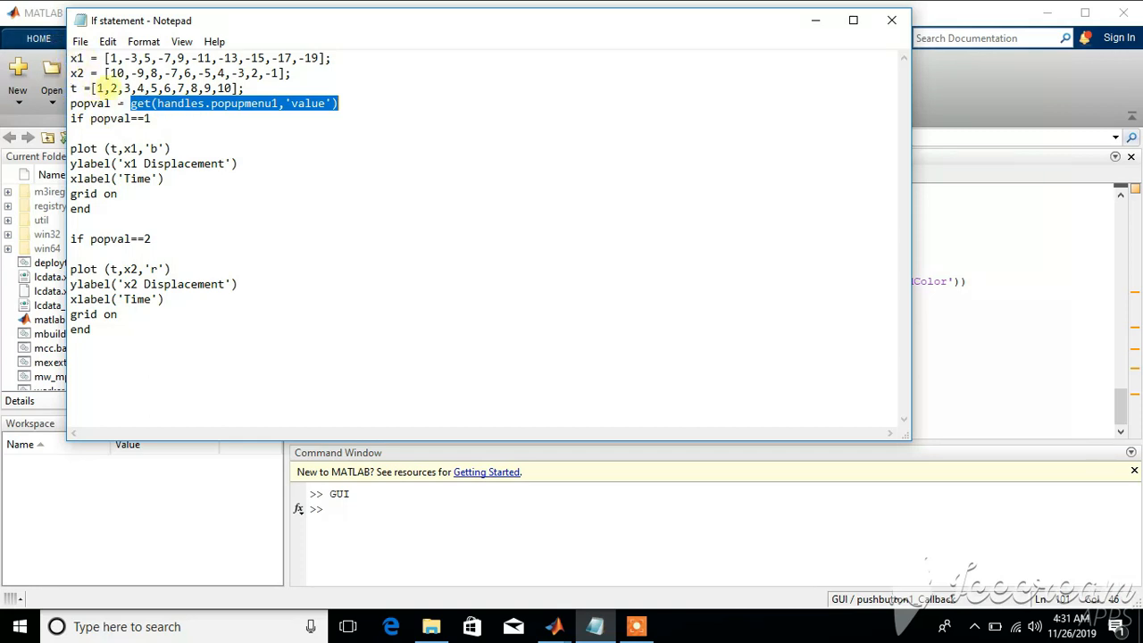
pyautogui.click(131, 118)
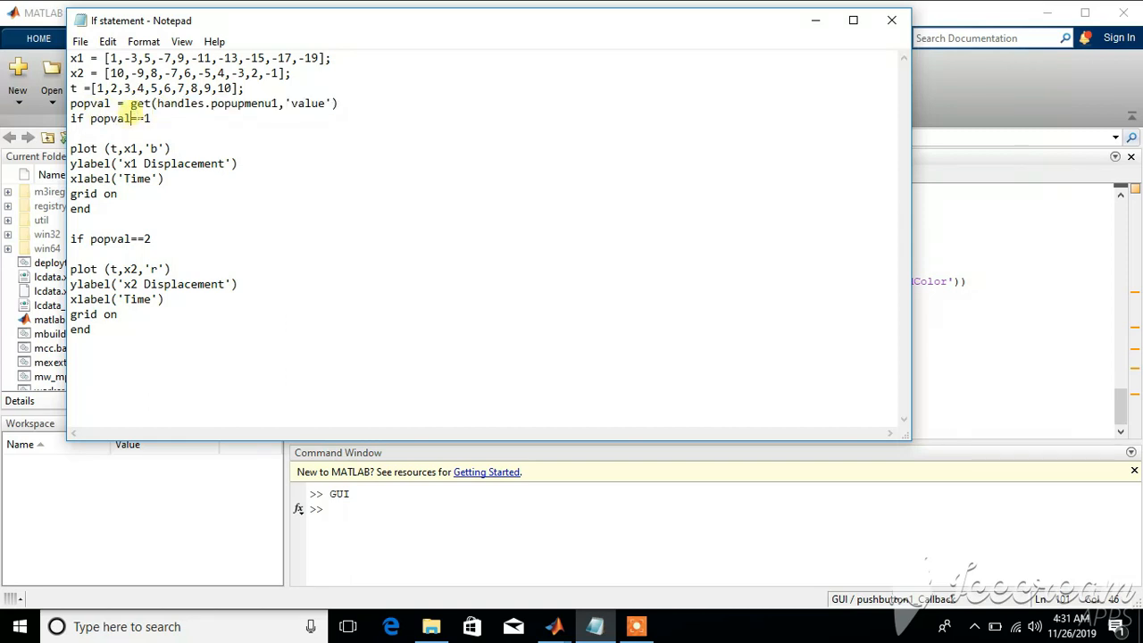
pyautogui.doubleClick(139, 104)
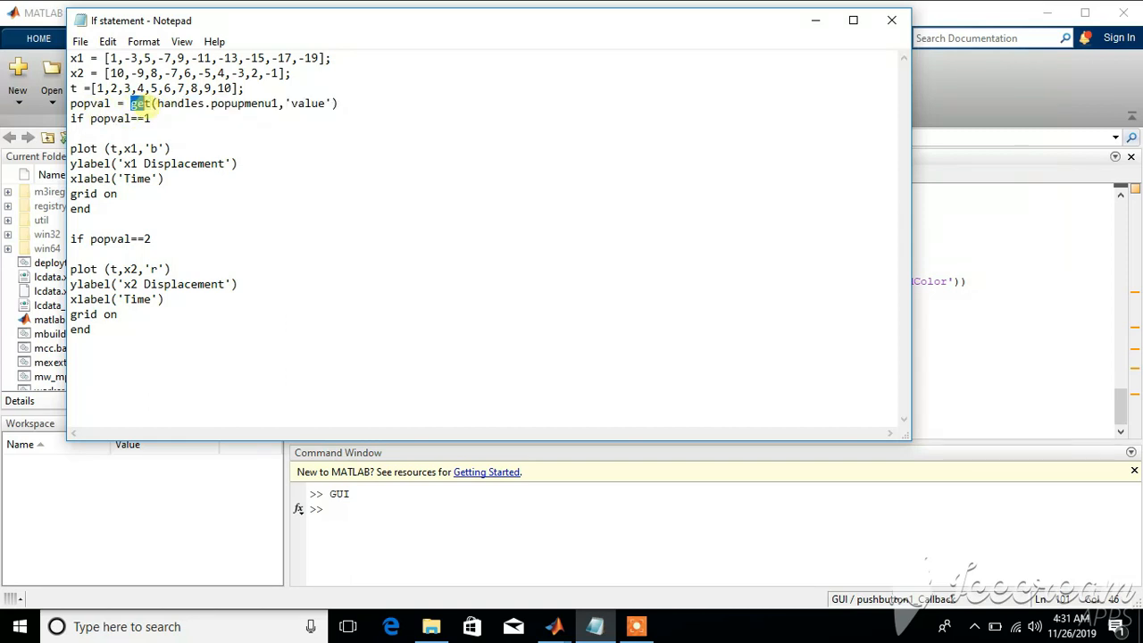
pyautogui.doubleClick(308, 103)
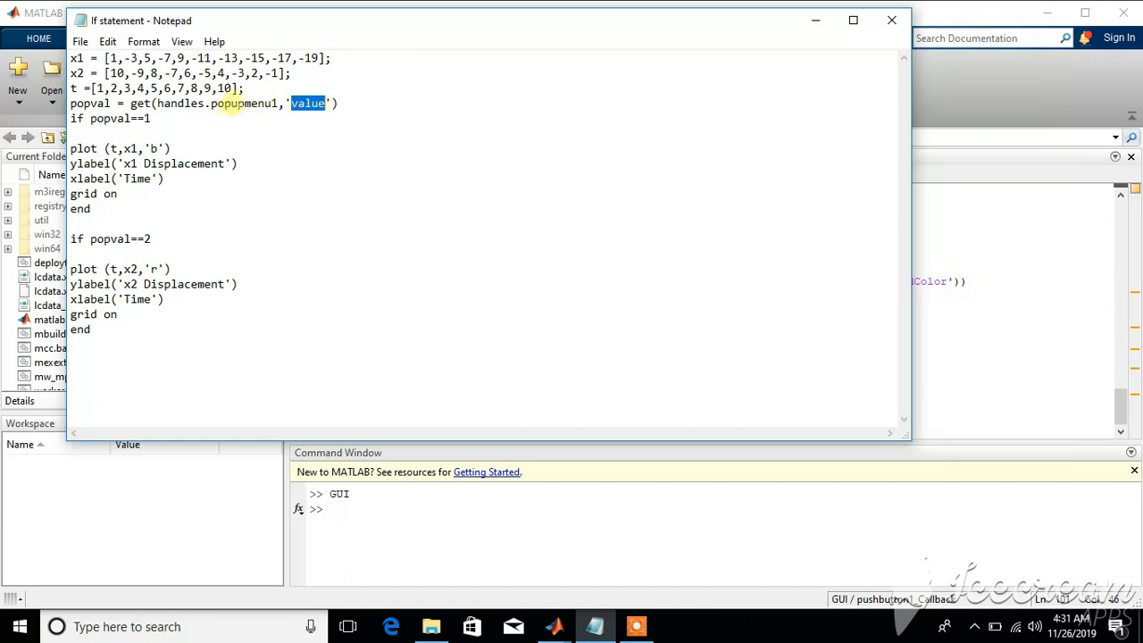
pyautogui.doubleClick(244, 103)
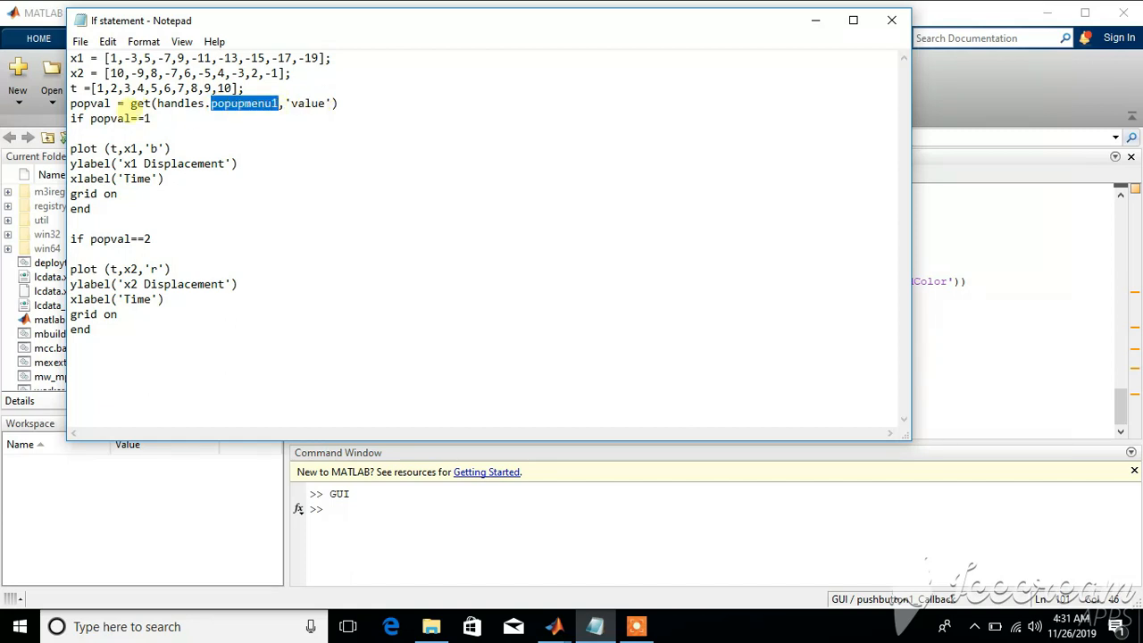
pyautogui.doubleClick(89, 104)
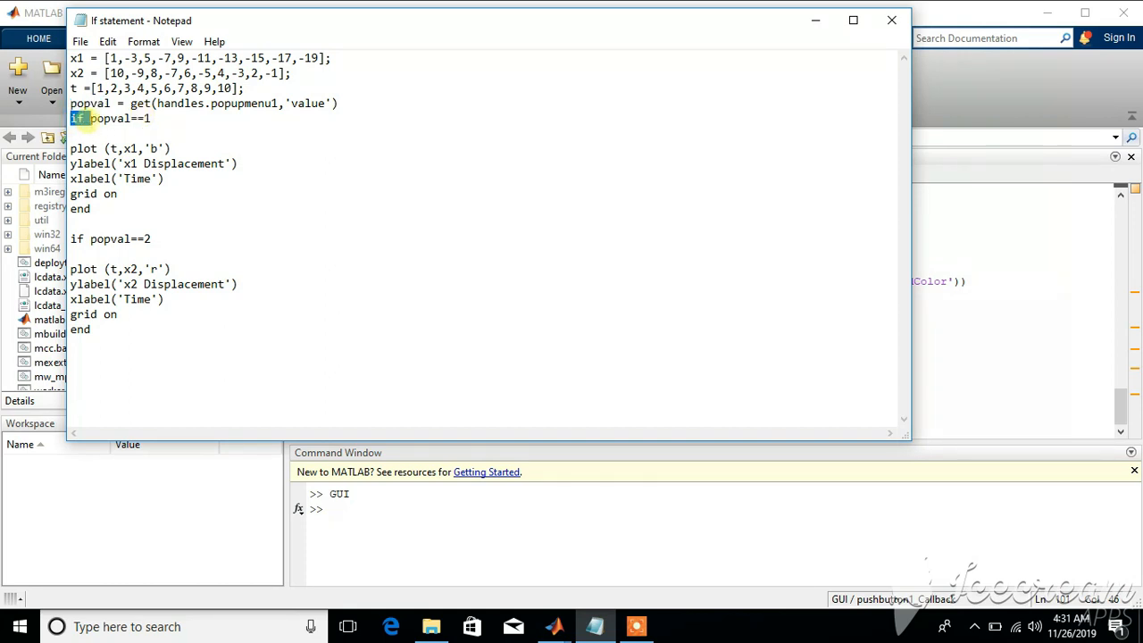
pyautogui.click(108, 118)
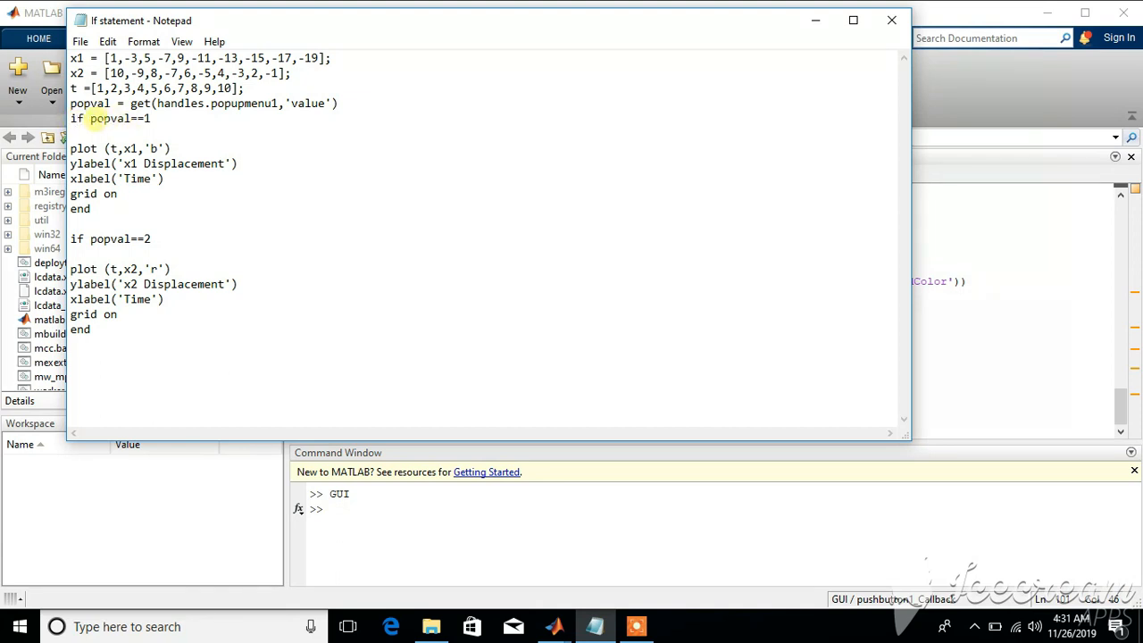
pyautogui.doubleClick(112, 118)
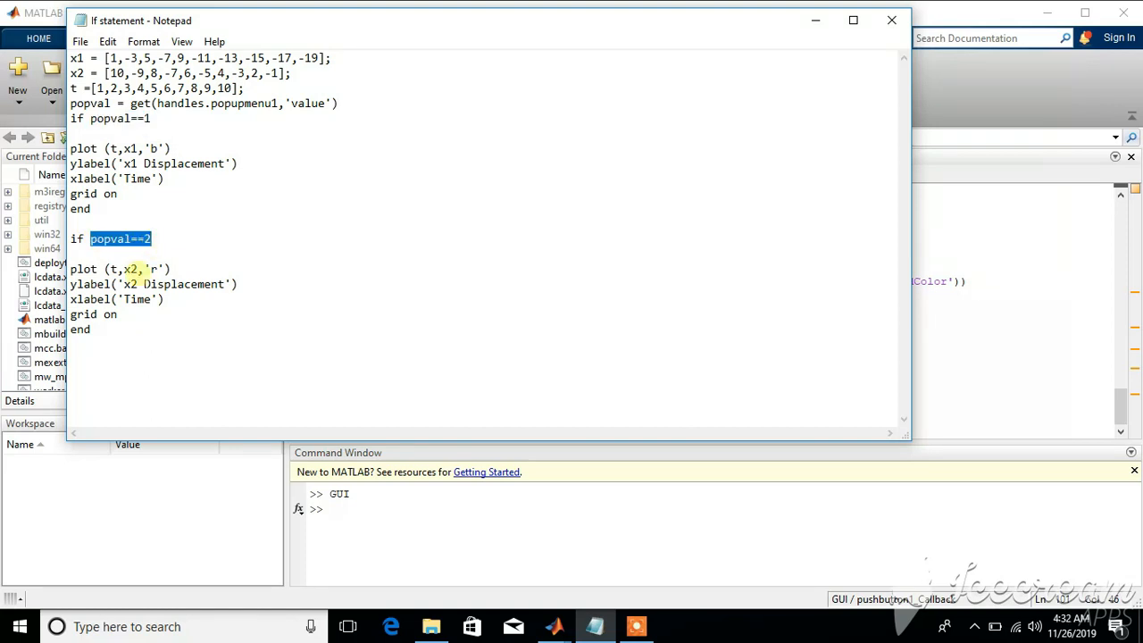
pyautogui.moveTo(234, 405)
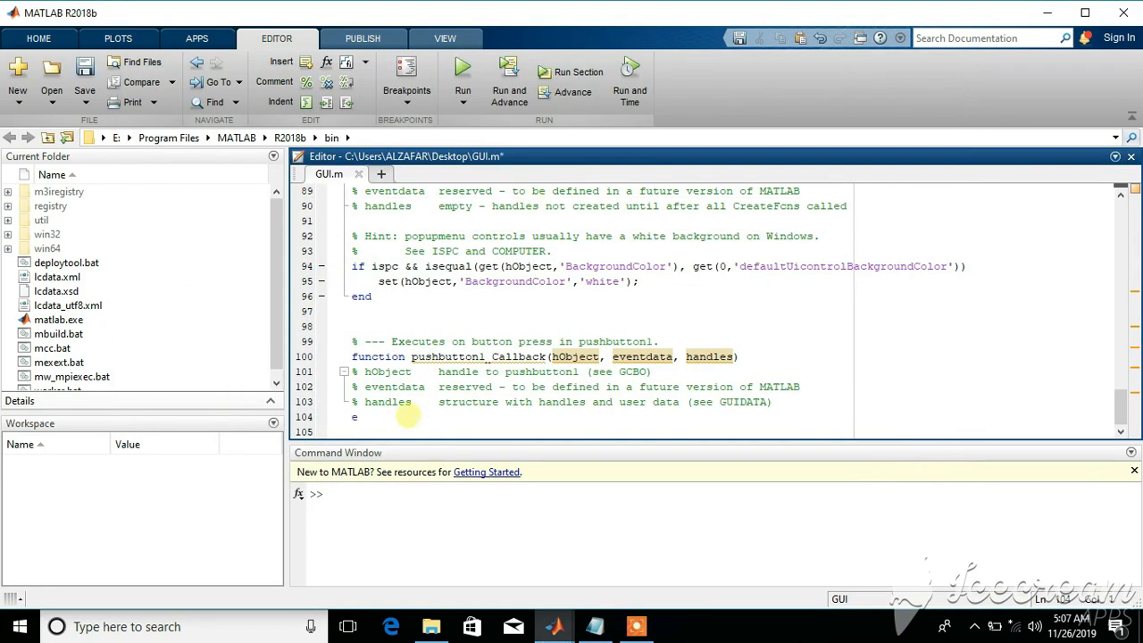
# - Put the code in pushbutton1_Callback, run the GUI, plot x1, then try x2 plot
pyautogui.click(462, 71)
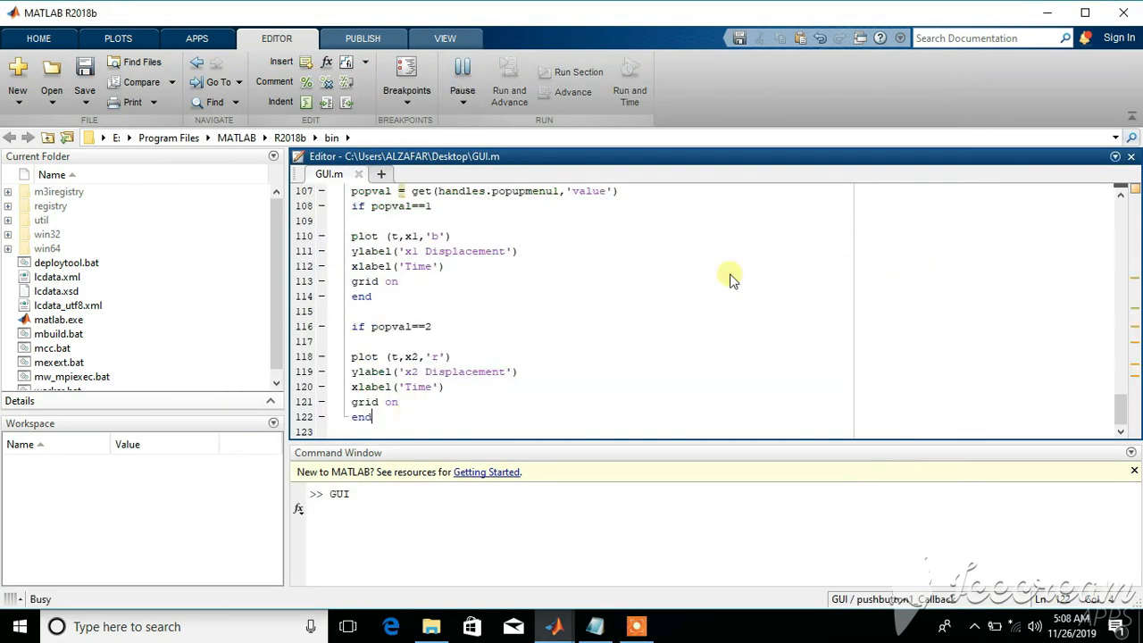
pyautogui.click(463, 71)
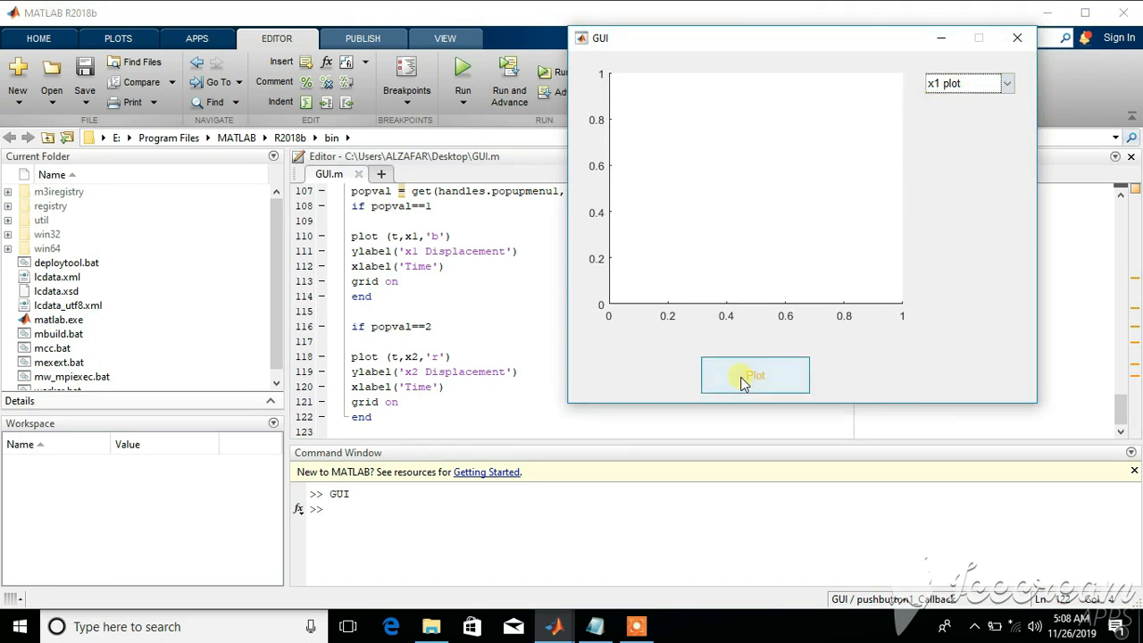
pyautogui.click(755, 376)
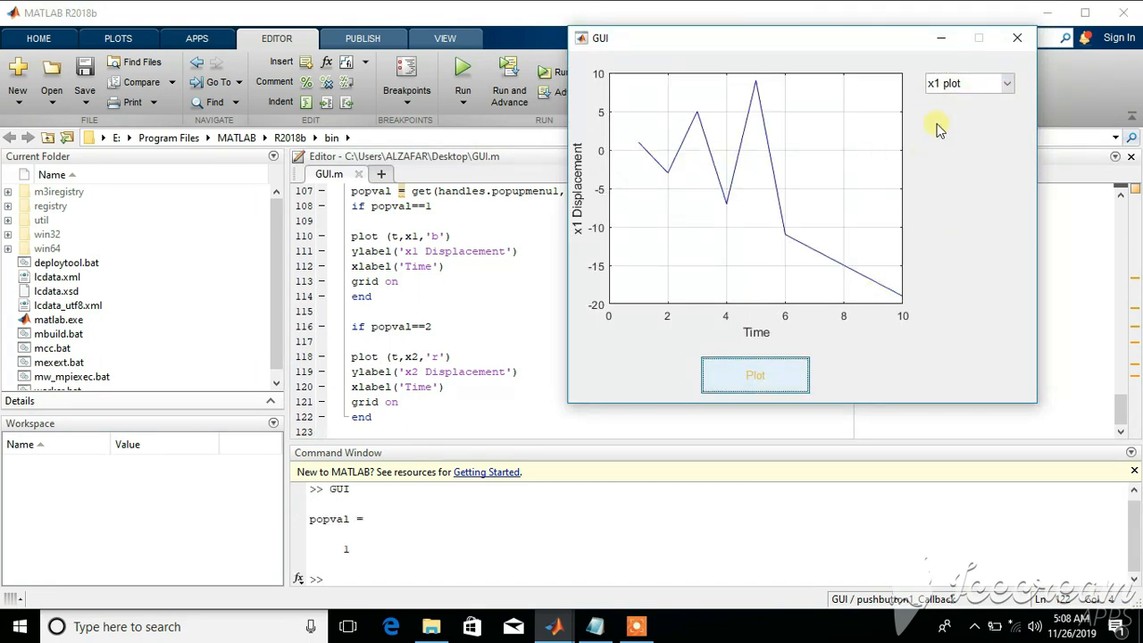
pyautogui.click(969, 83)
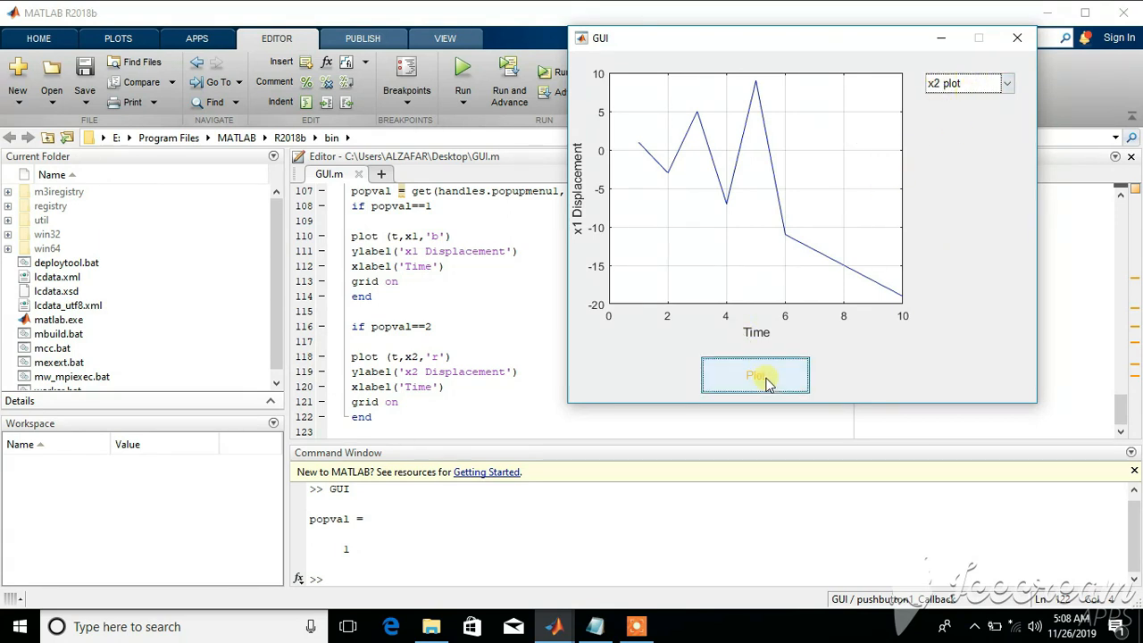
pyautogui.click(756, 374)
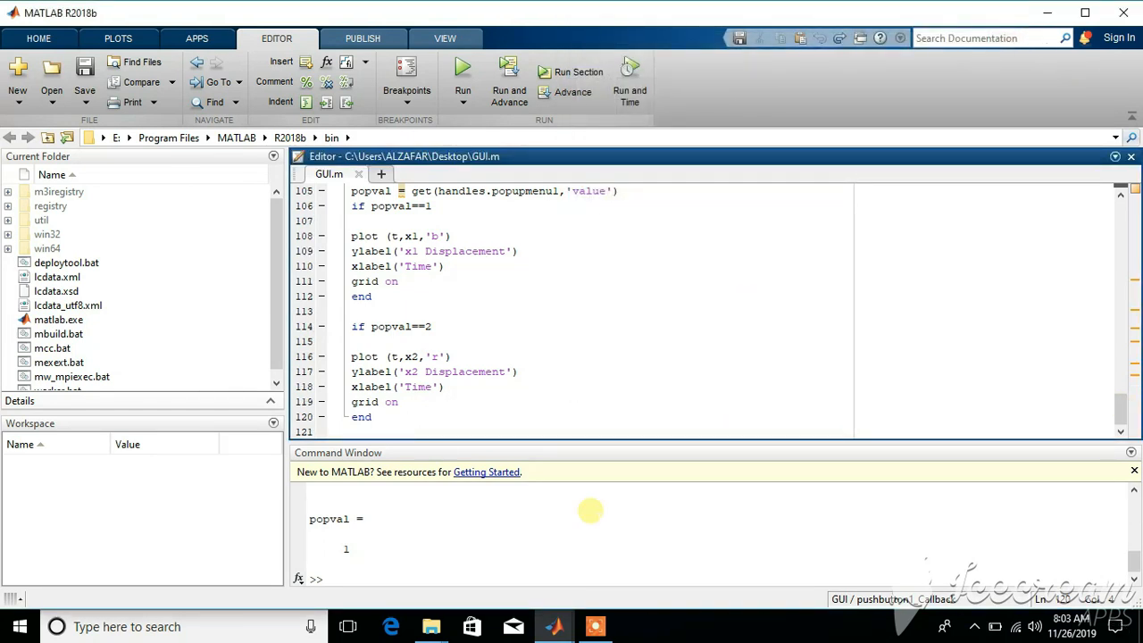
pyautogui.moveTo(595, 626)
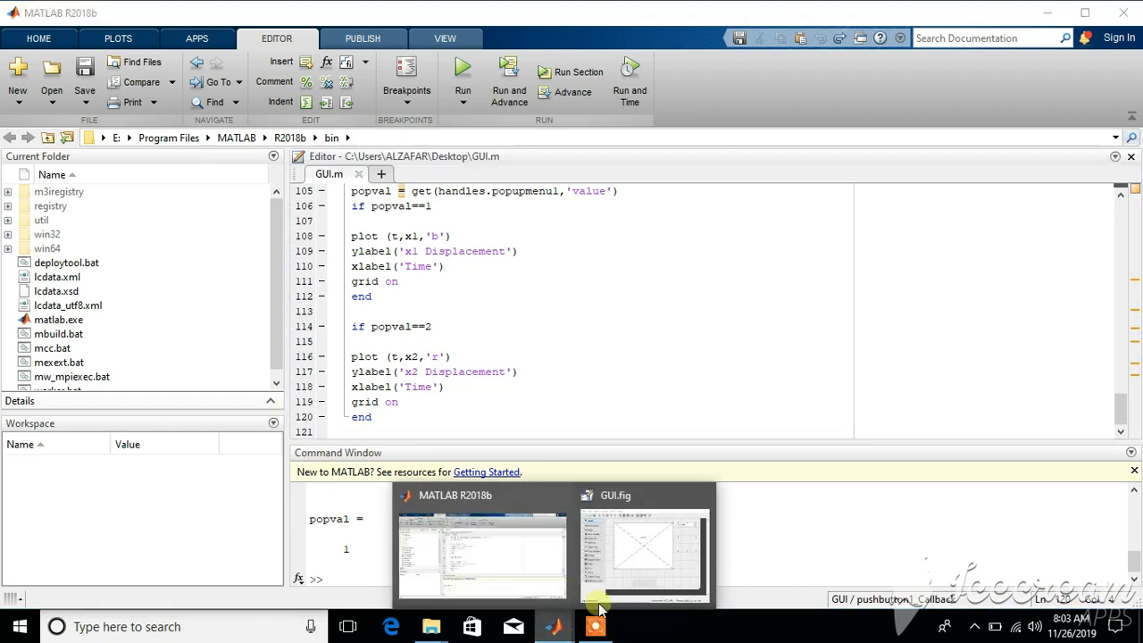
# - Move the plotting code under popupmenu1_Callback, replacing handles.popupmenu1 with hObject
pyautogui.click(644, 553)
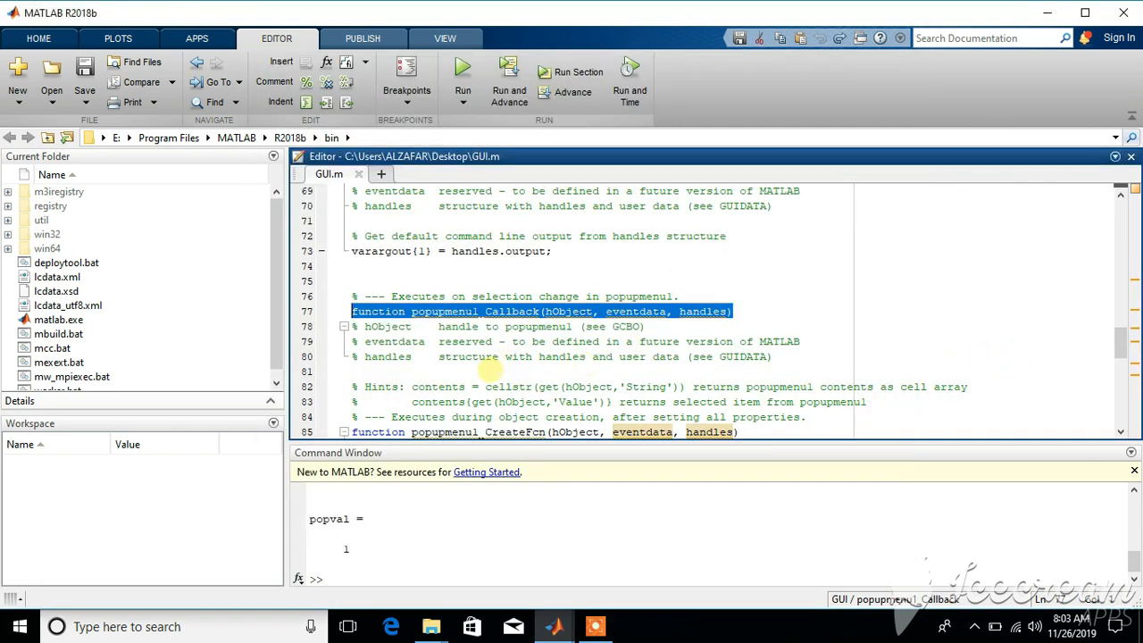
pyautogui.scroll(-3)
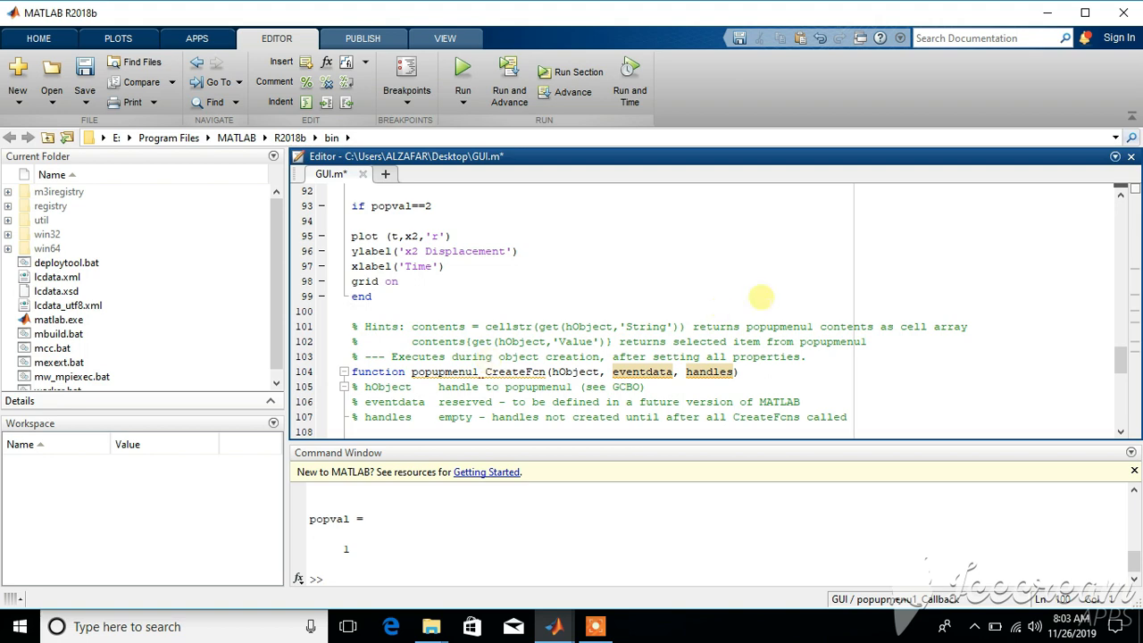
pyautogui.moveTo(916, 275)
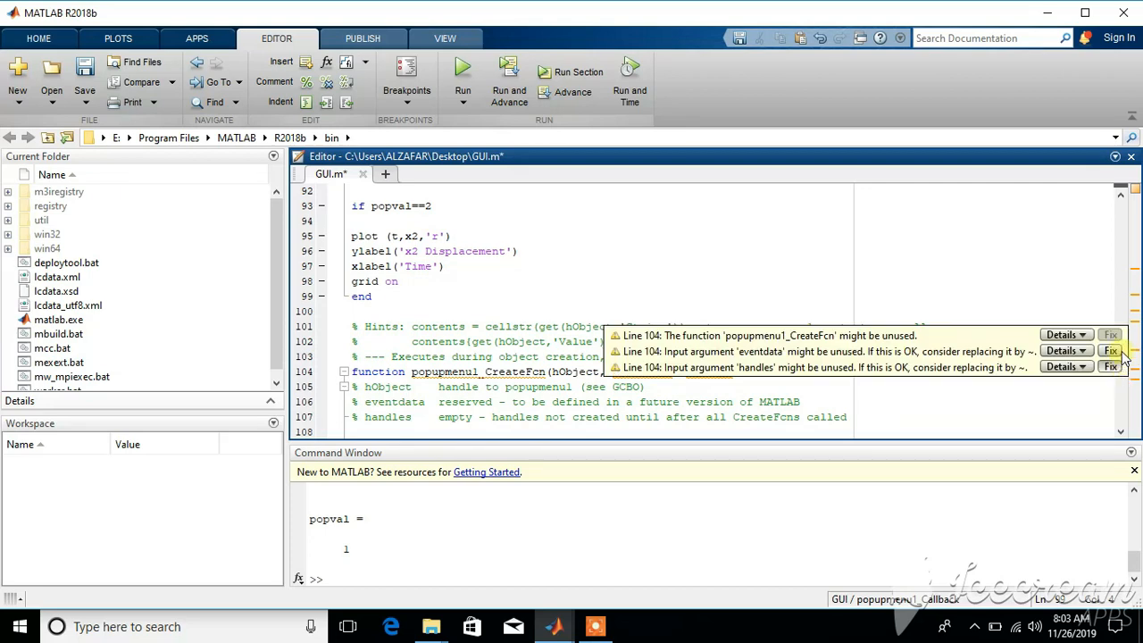
pyautogui.scroll(3)
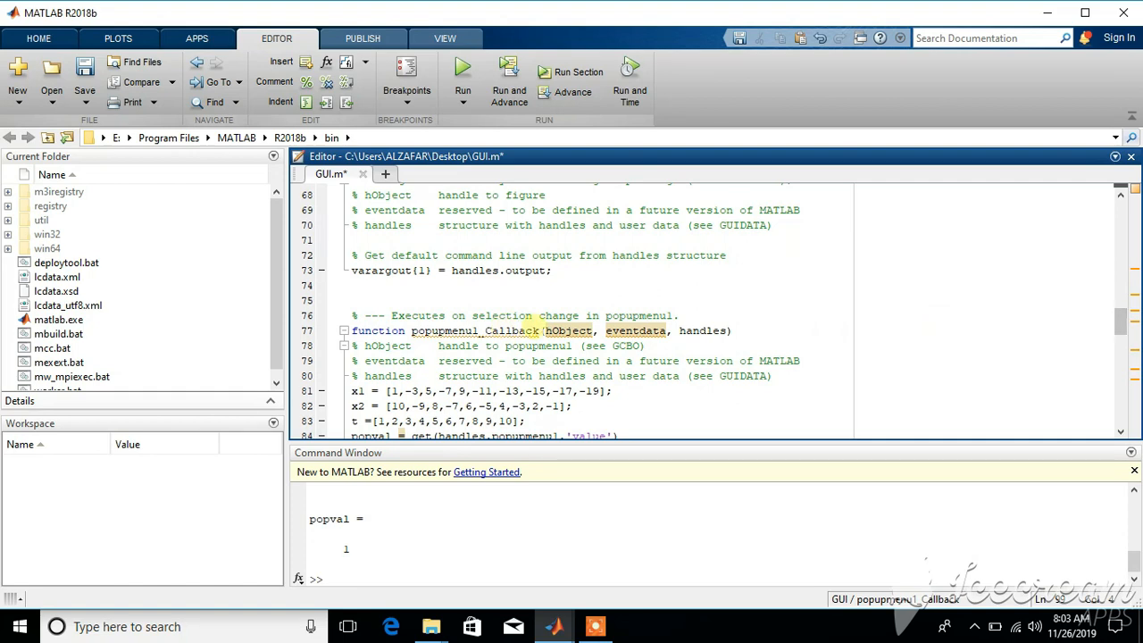
pyautogui.doubleClick(568, 331)
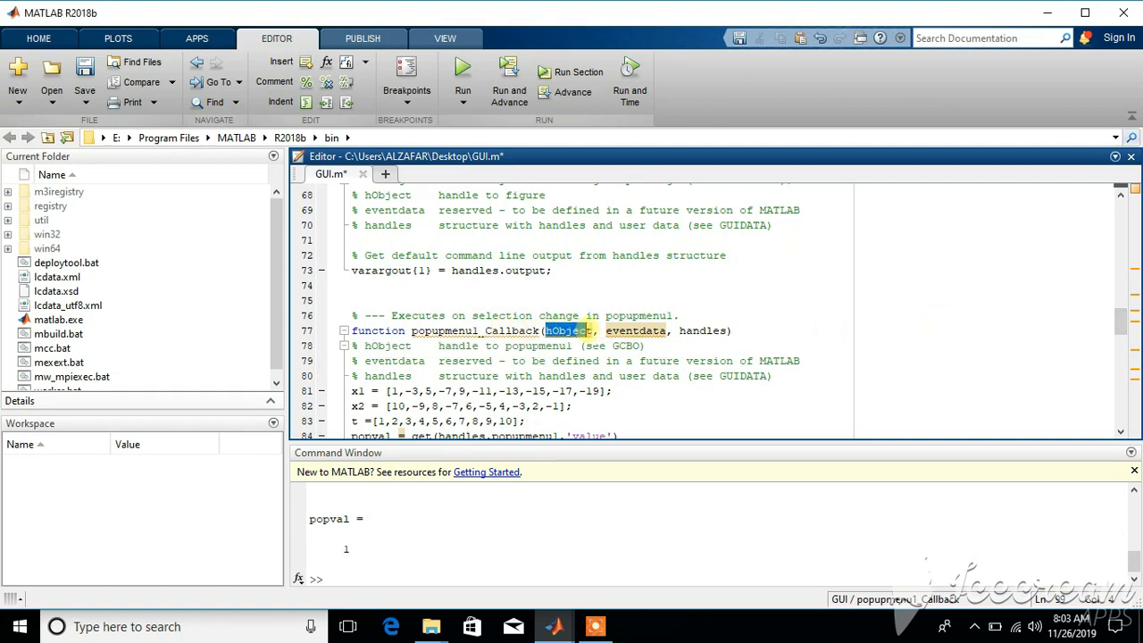
pyautogui.moveTo(983, 322)
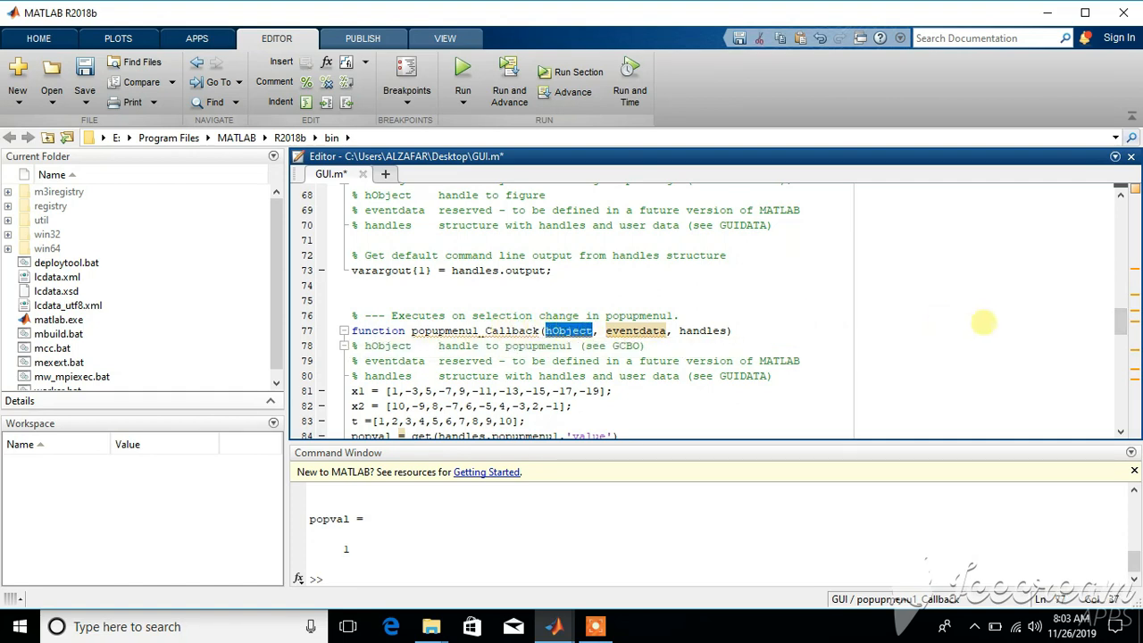
pyautogui.scroll(-3)
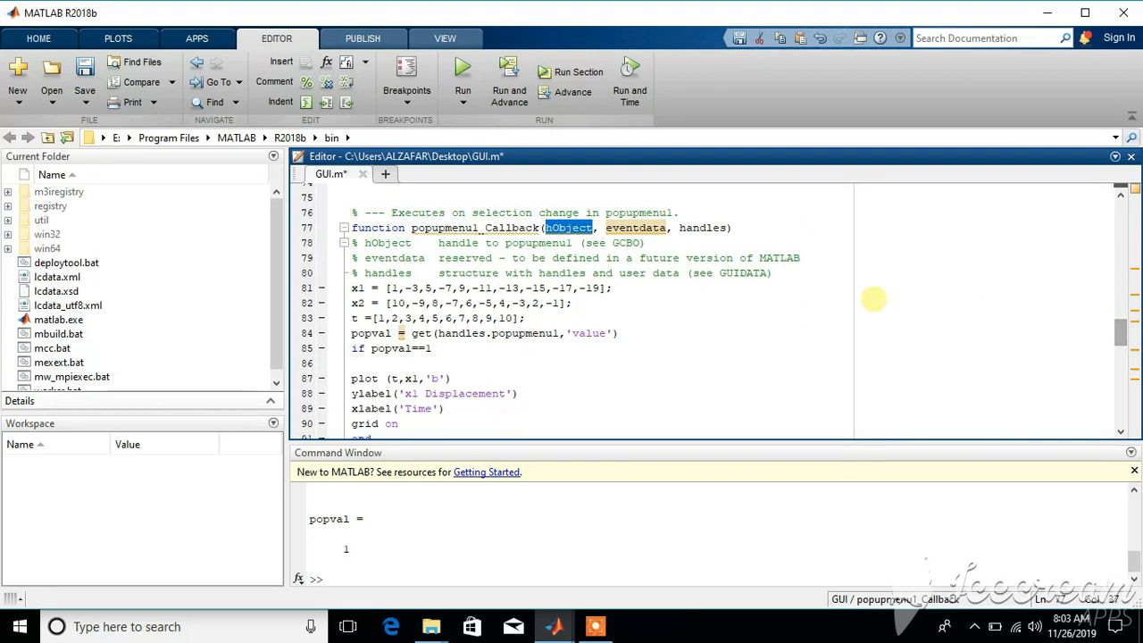
pyautogui.doubleClick(459, 333)
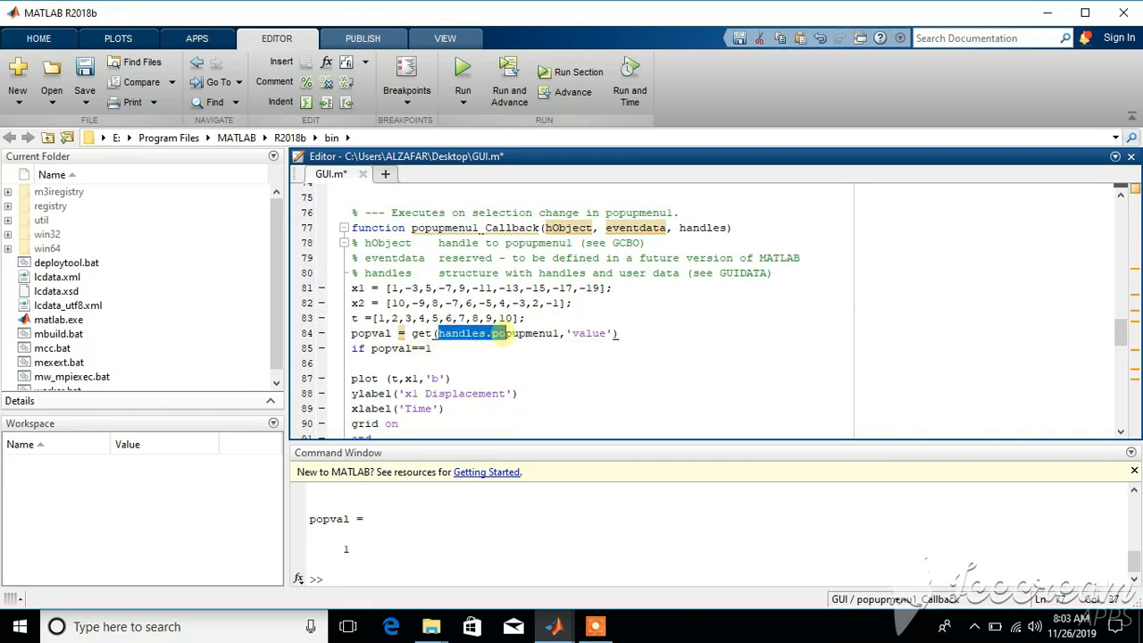
pyautogui.write('hObject')
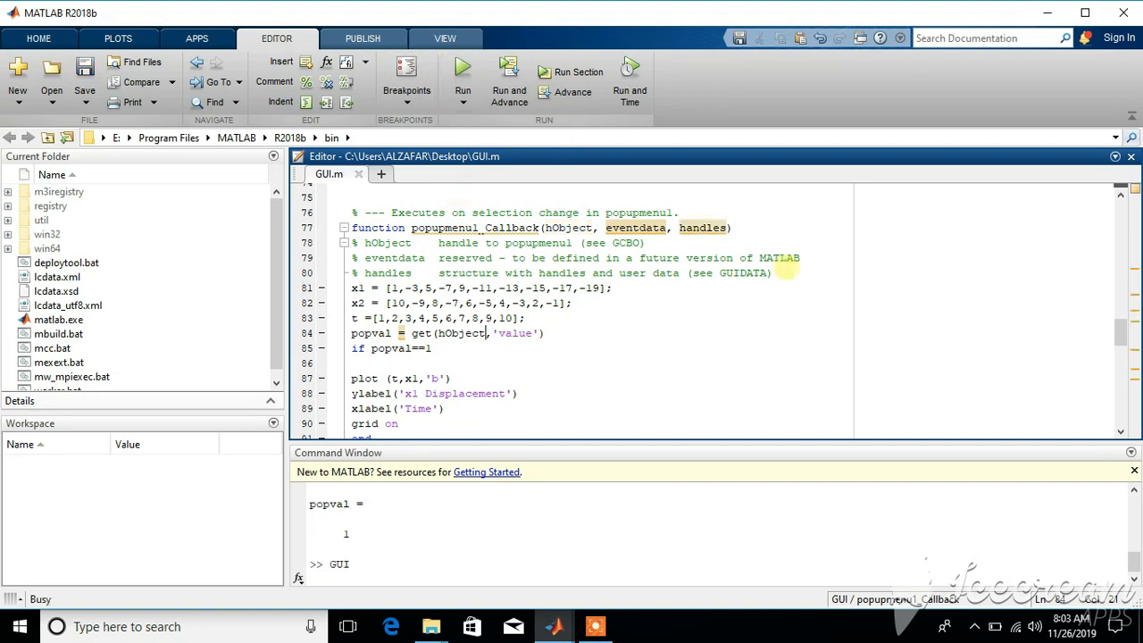
# - Choose x2 plot, then x1 plot, to draw the red and blue displacement graphs
pyautogui.click(462, 67)
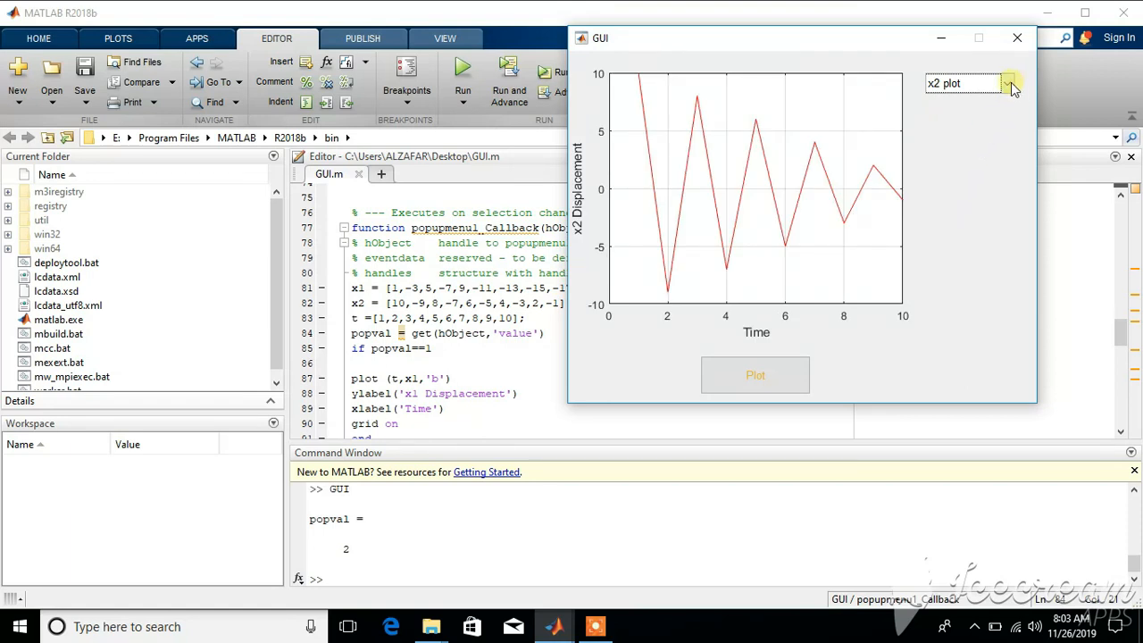
pyautogui.click(1009, 82)
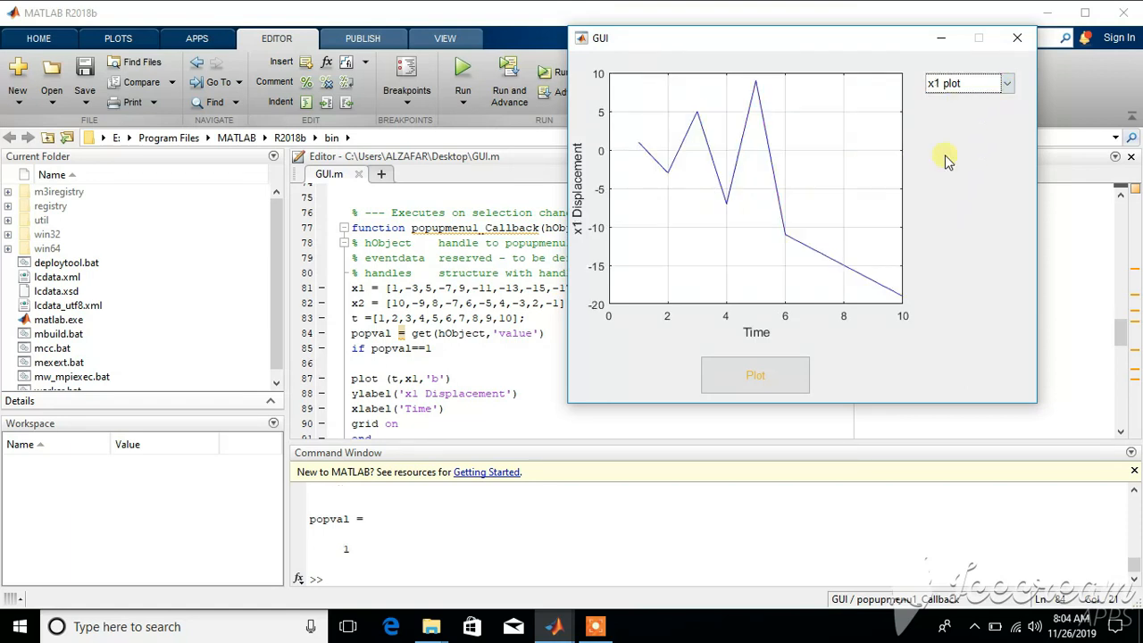
pyautogui.moveTo(941, 197)
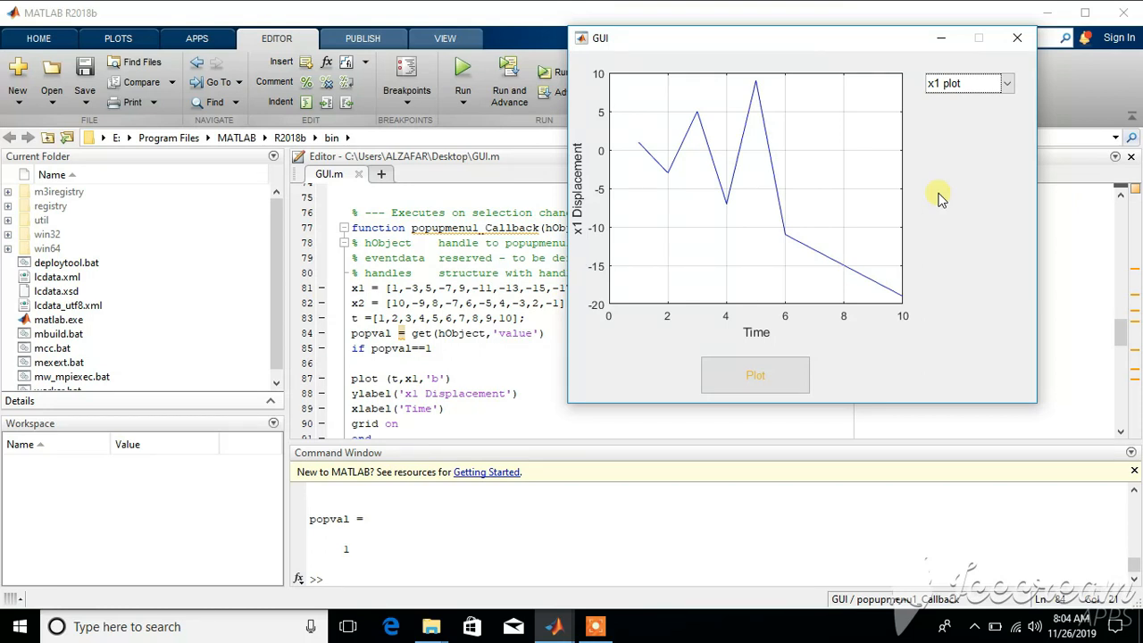
pyautogui.moveTo(596, 558)
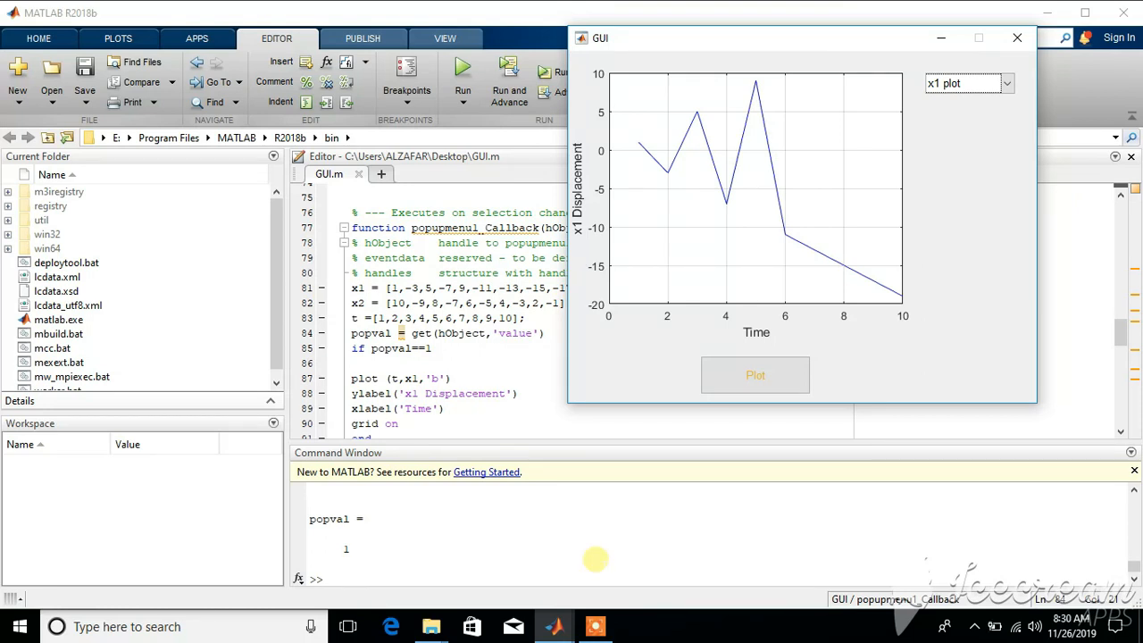